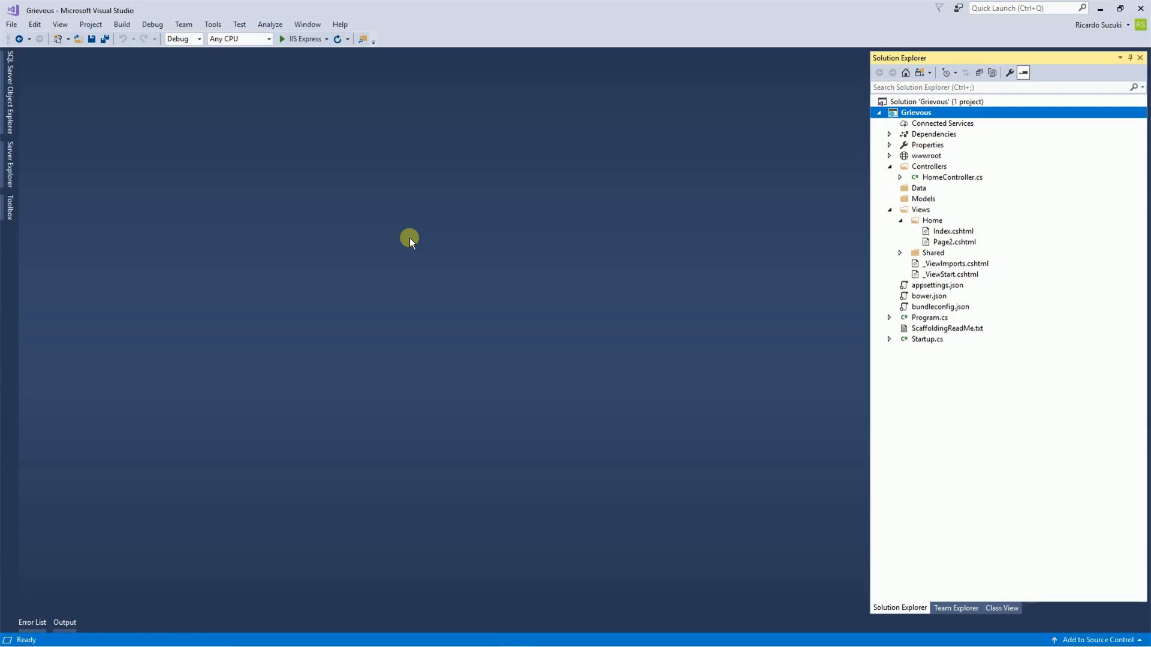
Step: Open Index.cshtml from Views > Home in Solution Explorer for editing
{"action": "double_click", "coordinate": [952, 231]}
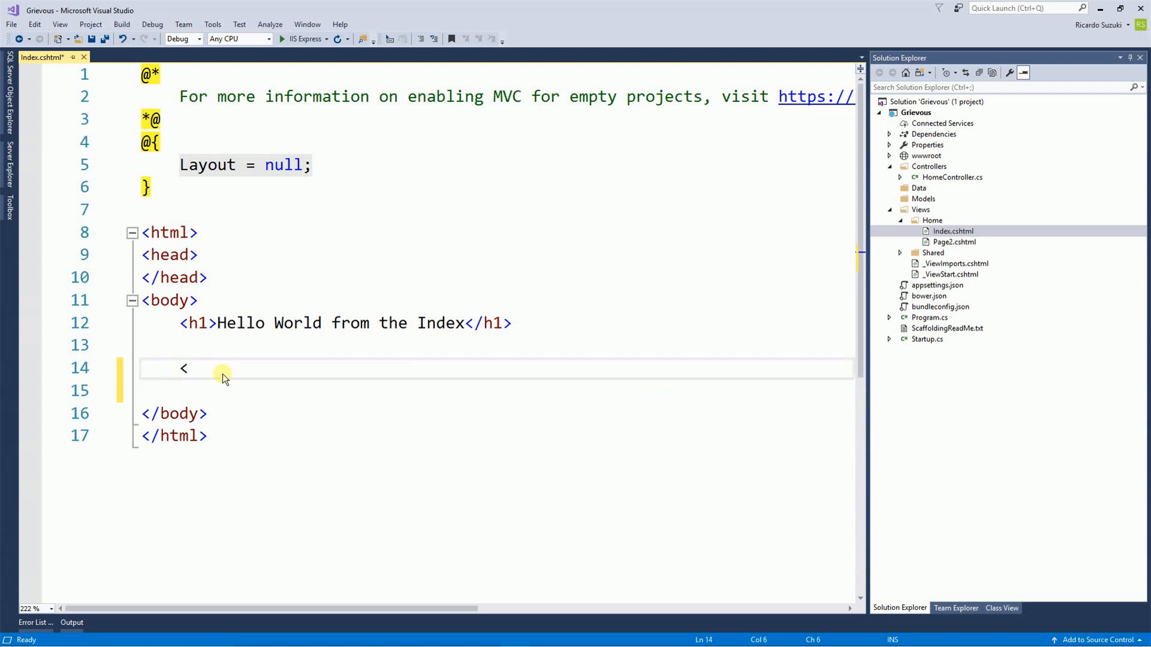
Step: Write a <form action="/Home/Page2" method="post"> on the Index page
{"action": "type", "text": "form action=\"/Home/P\" >"}
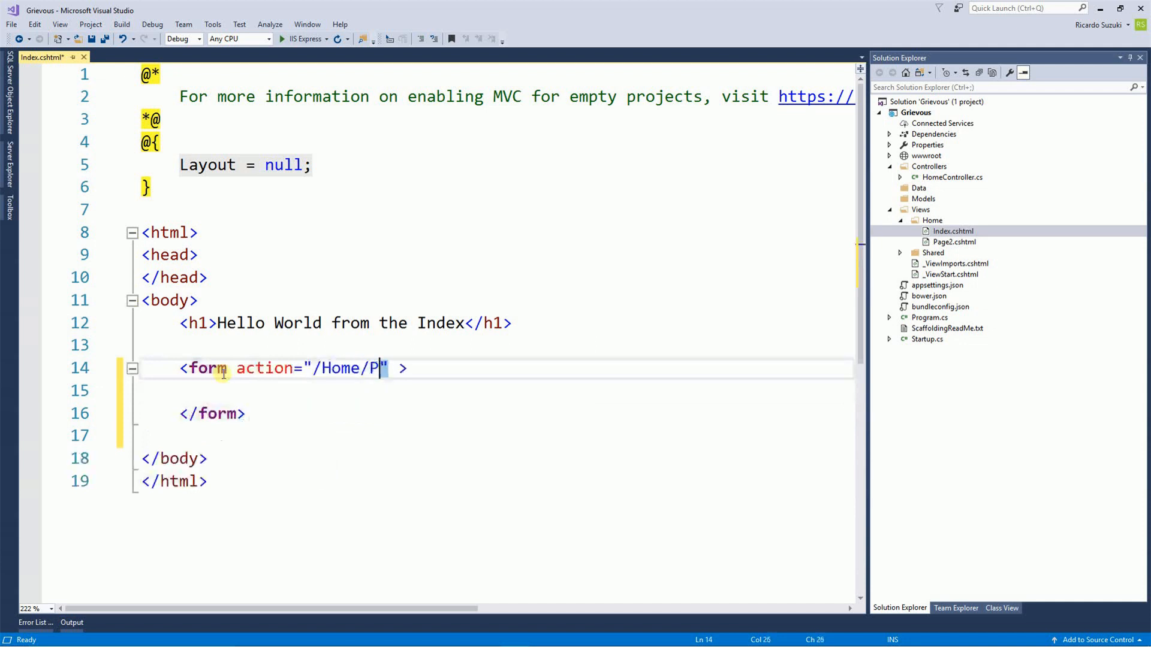
{"action": "type", "text": "age2"}
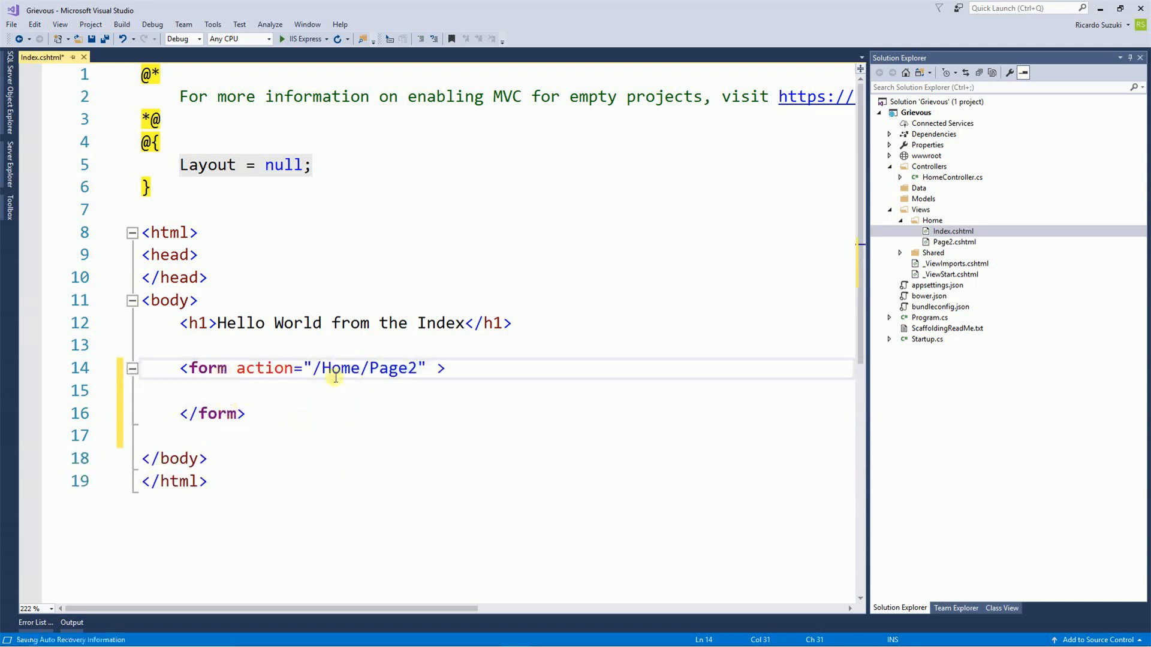
{"action": "double_click", "coordinate": [338, 368]}
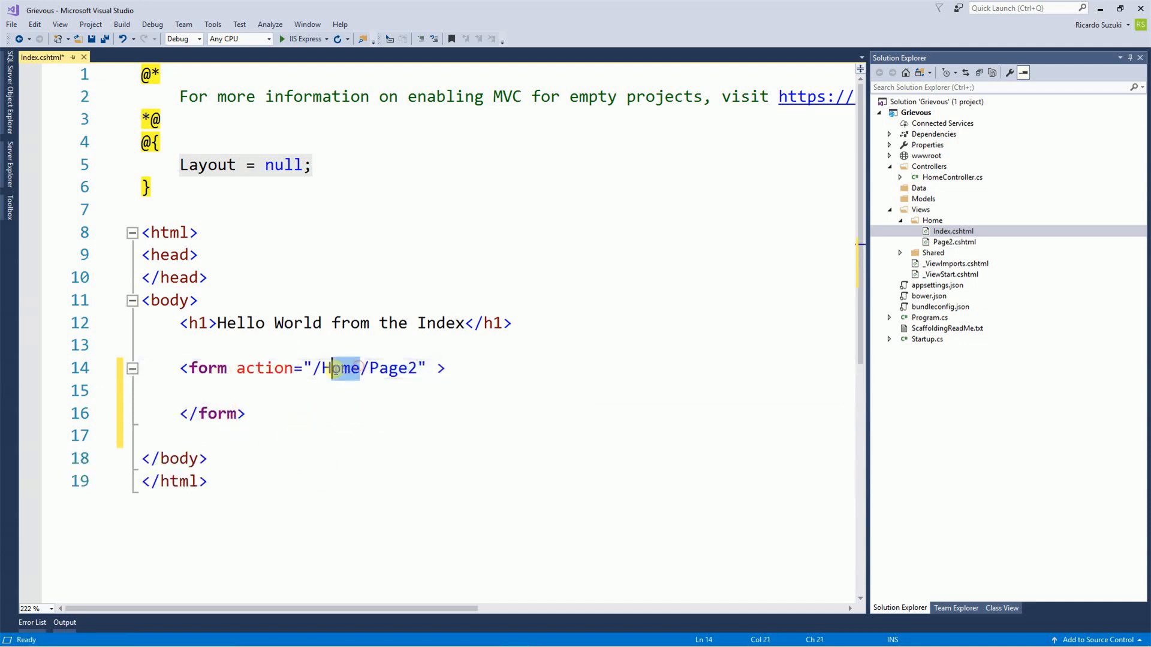
{"action": "left_click", "coordinate": [403, 368]}
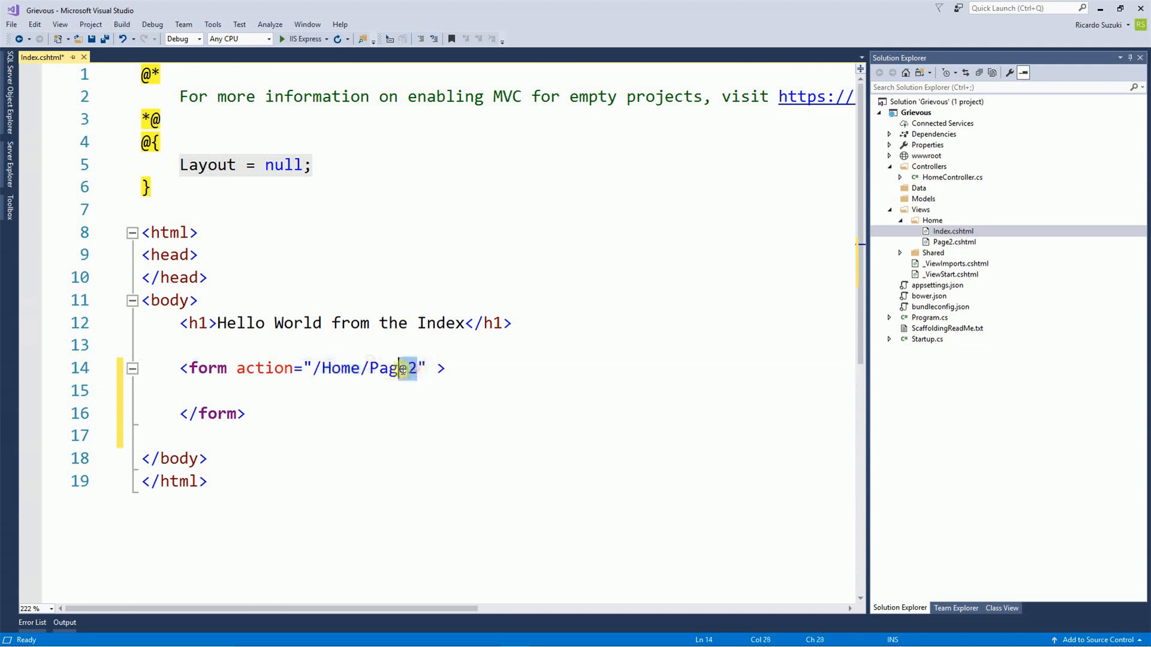
{"action": "type", "text": "me=\"\" />"}
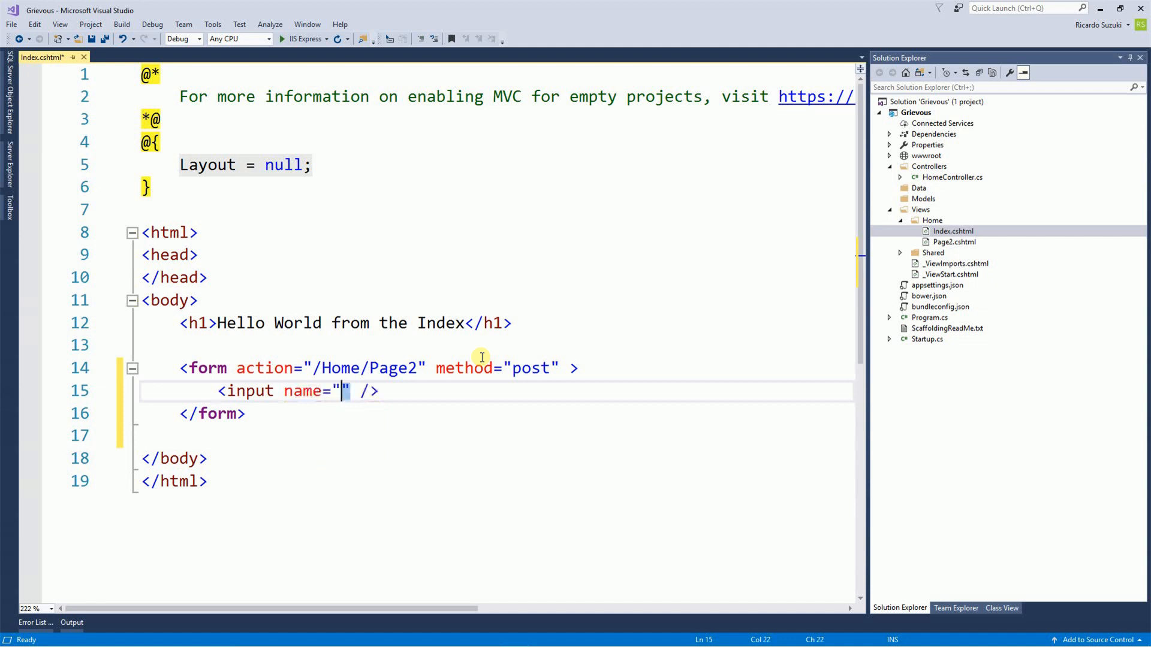
Step: Add an <input name="userName" type="text"/> and a submit button inside the form
{"action": "type", "text": "userName"}
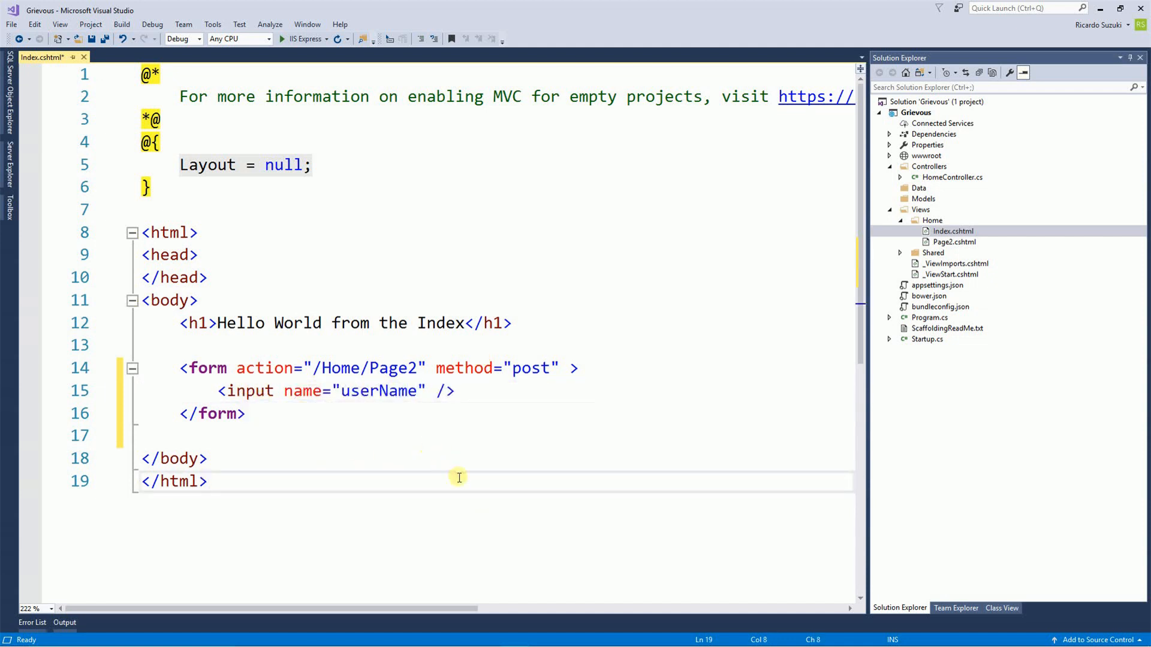
{"action": "double_click", "coordinate": [377, 390]}
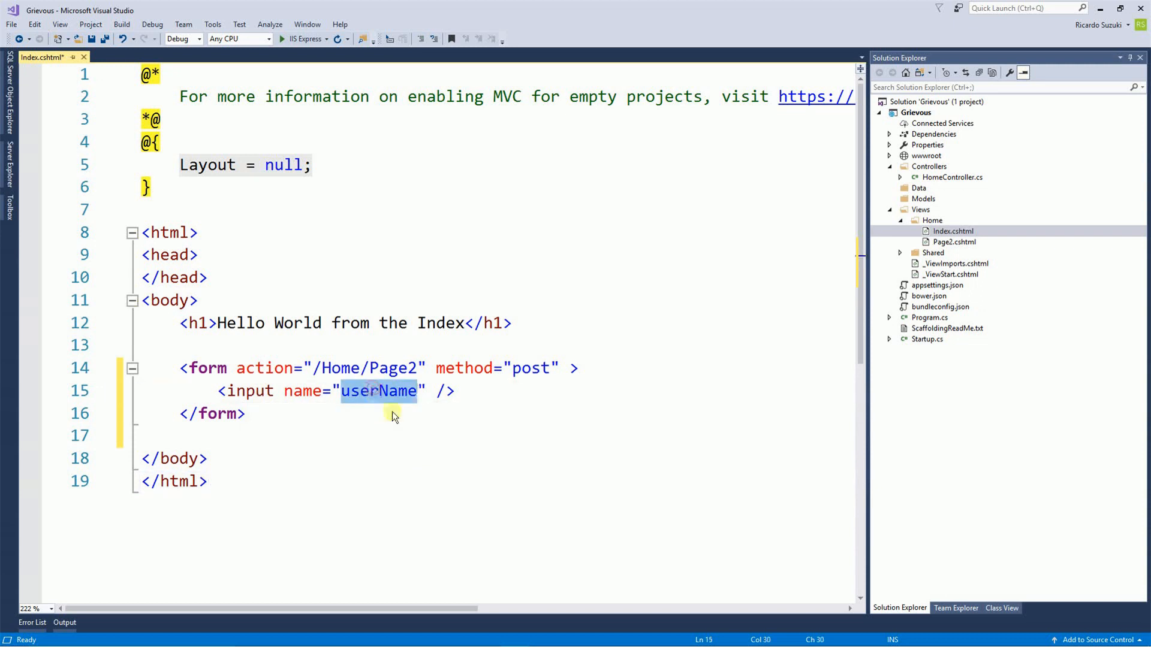
{"action": "type", "text": "type=\"text"}
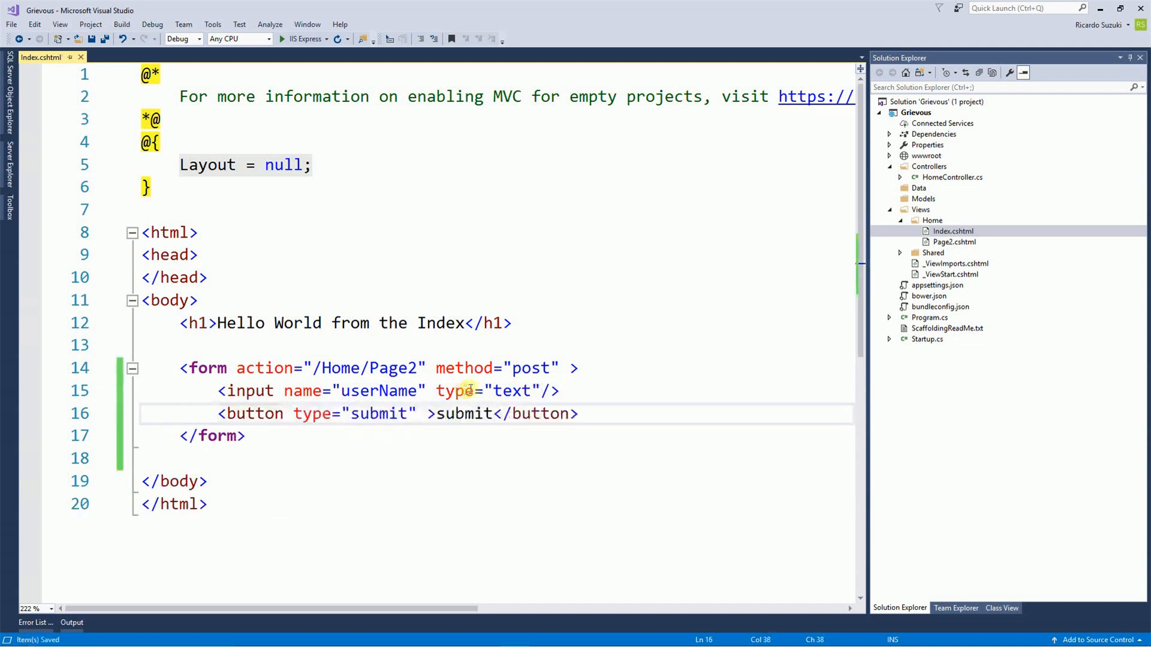
{"action": "double_click", "coordinate": [378, 390]}
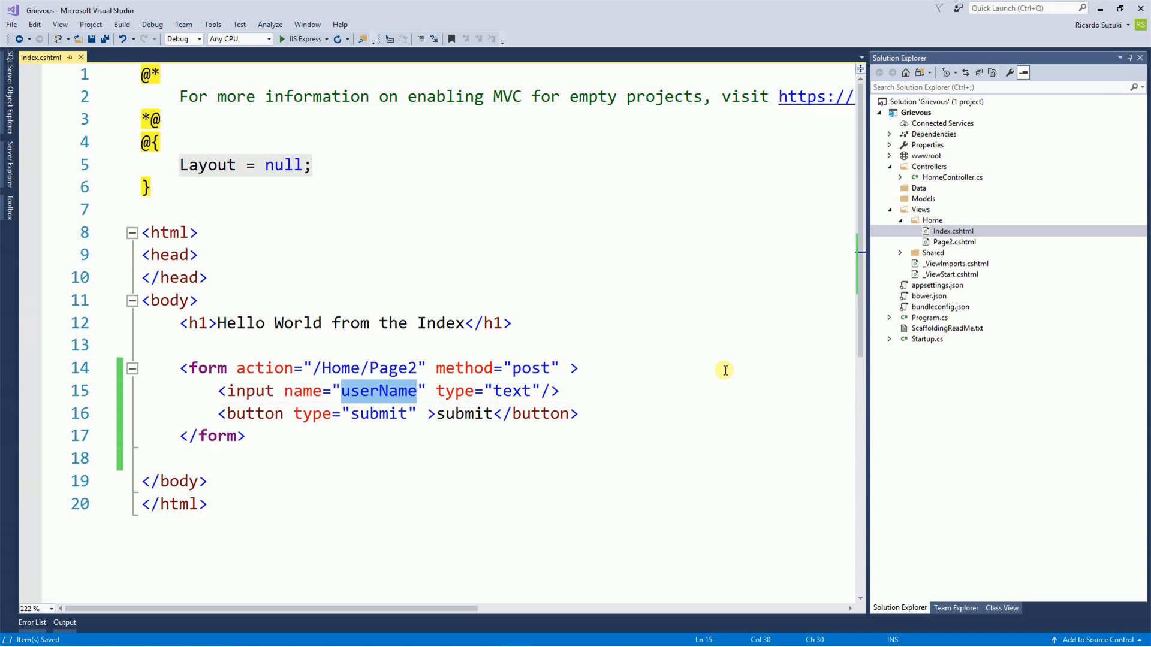
{"action": "mouse_move", "coordinate": [521, 446]}
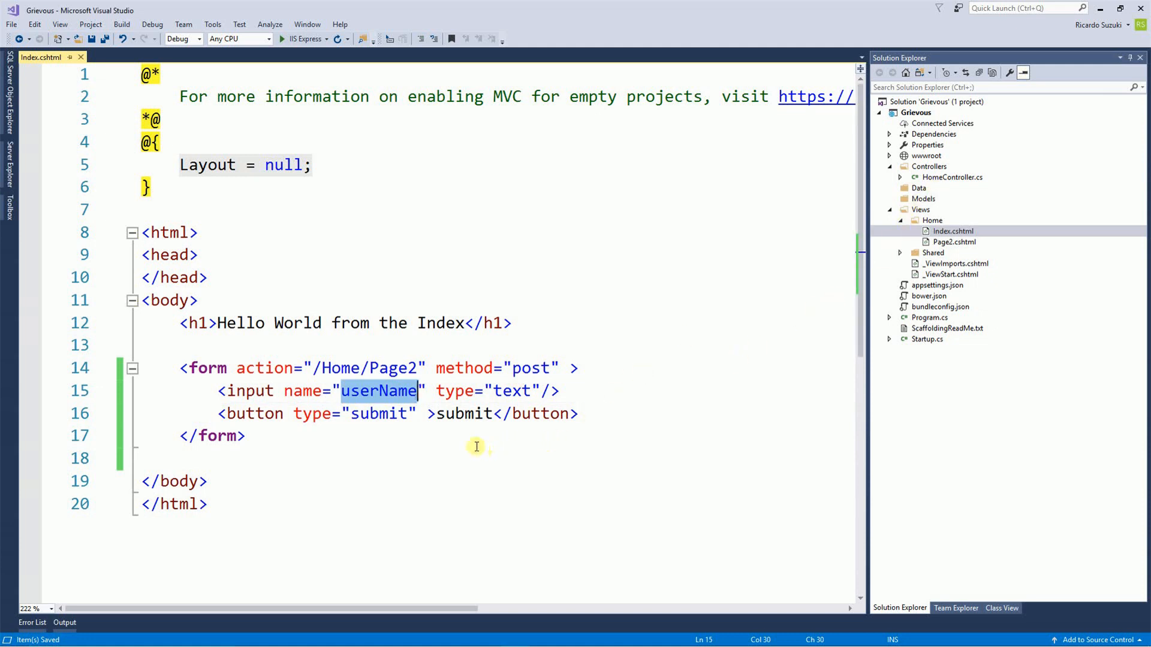
{"action": "mouse_move", "coordinate": [466, 443]}
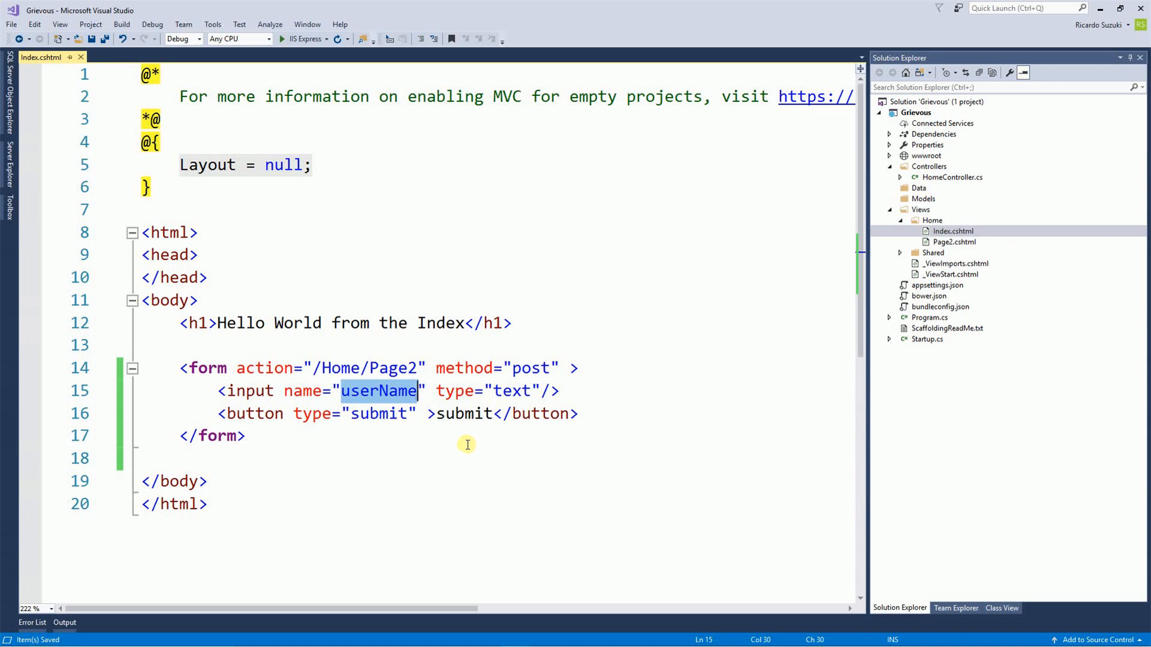
{"action": "mouse_move", "coordinate": [393, 404]}
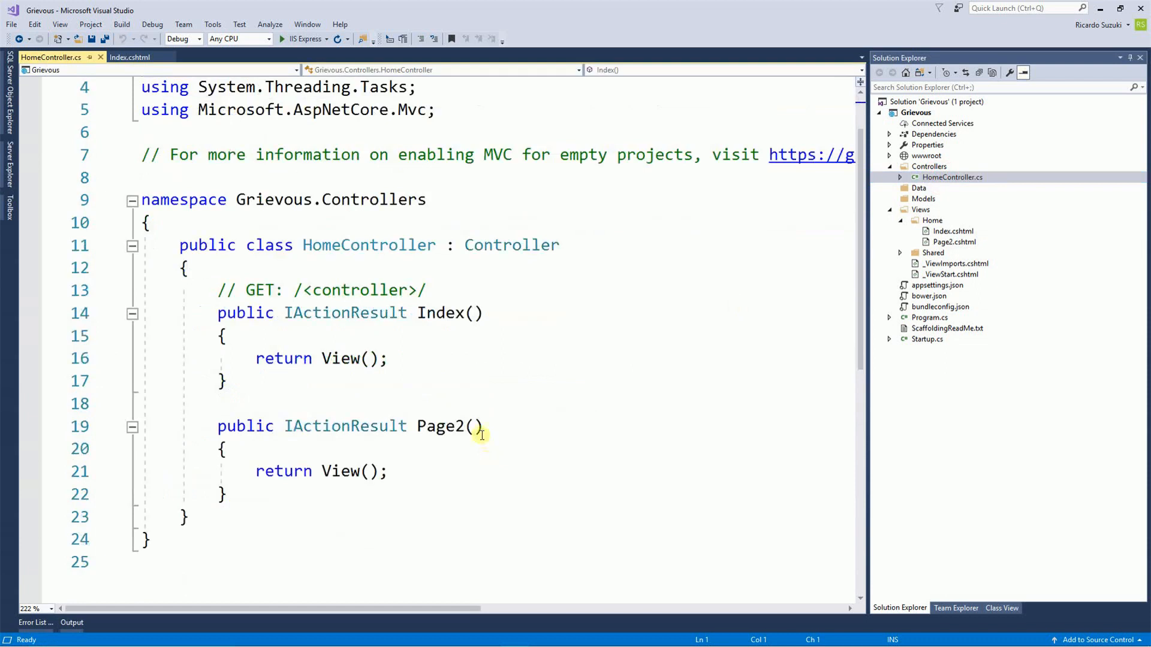
Step: Change Page2() to Page2(string userName) and set a breakpoint on return View();
{"action": "left_click", "coordinate": [473, 425]}
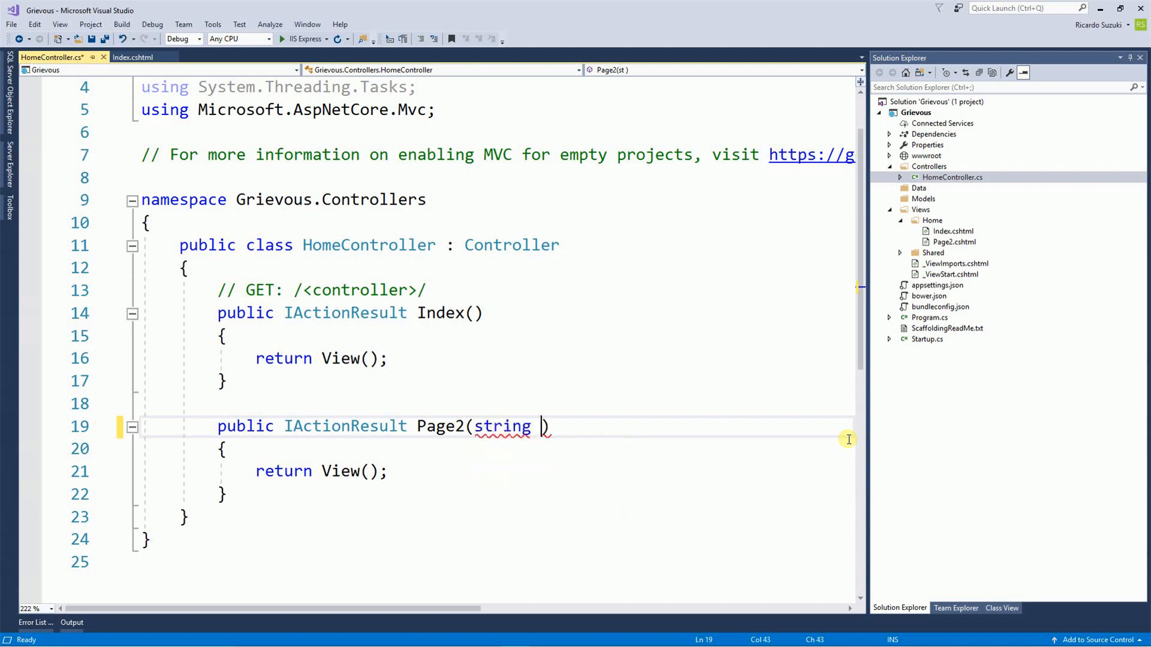
{"action": "type", "text": "userName"}
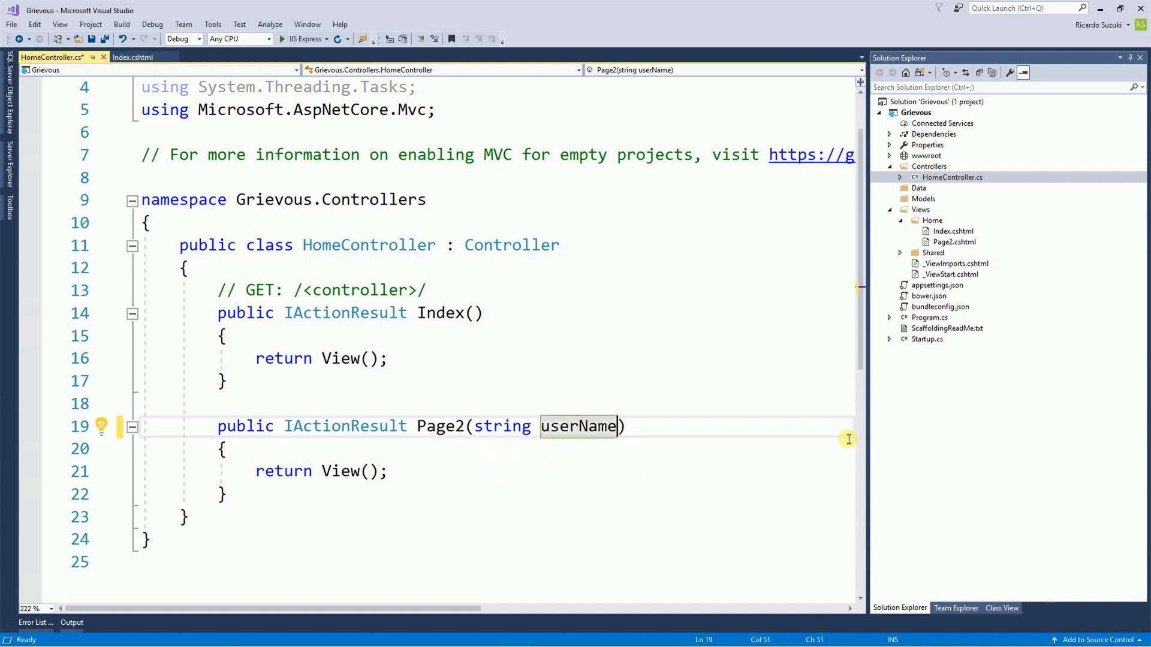
{"action": "key", "text": "enter"}
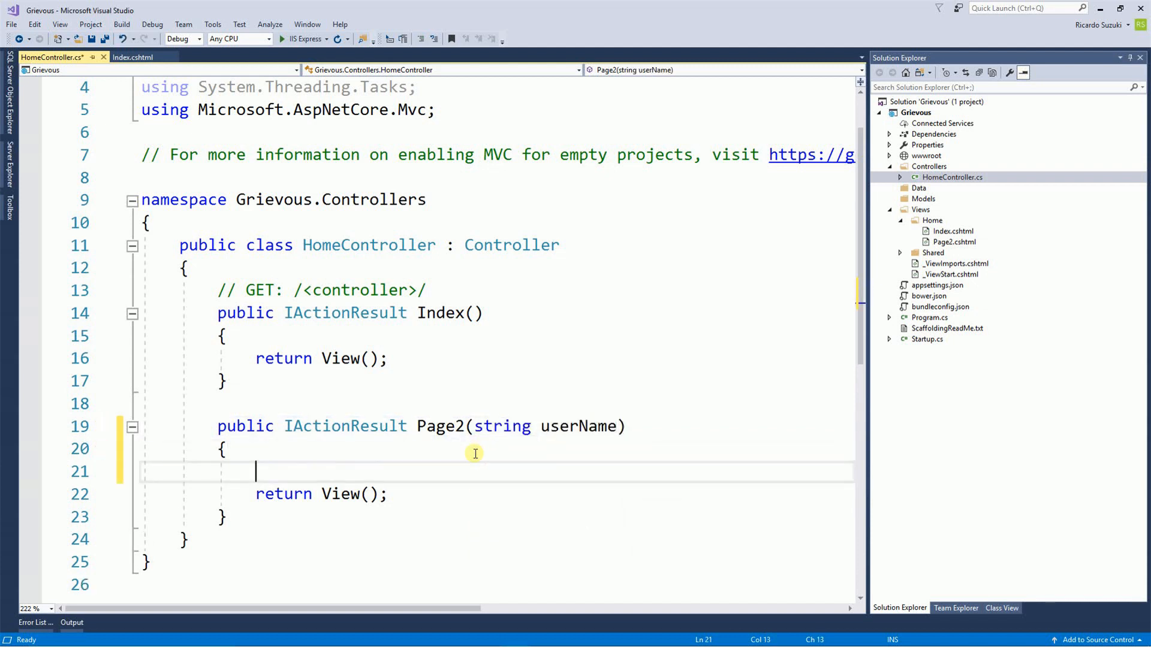
{"action": "mouse_move", "coordinate": [33, 505]}
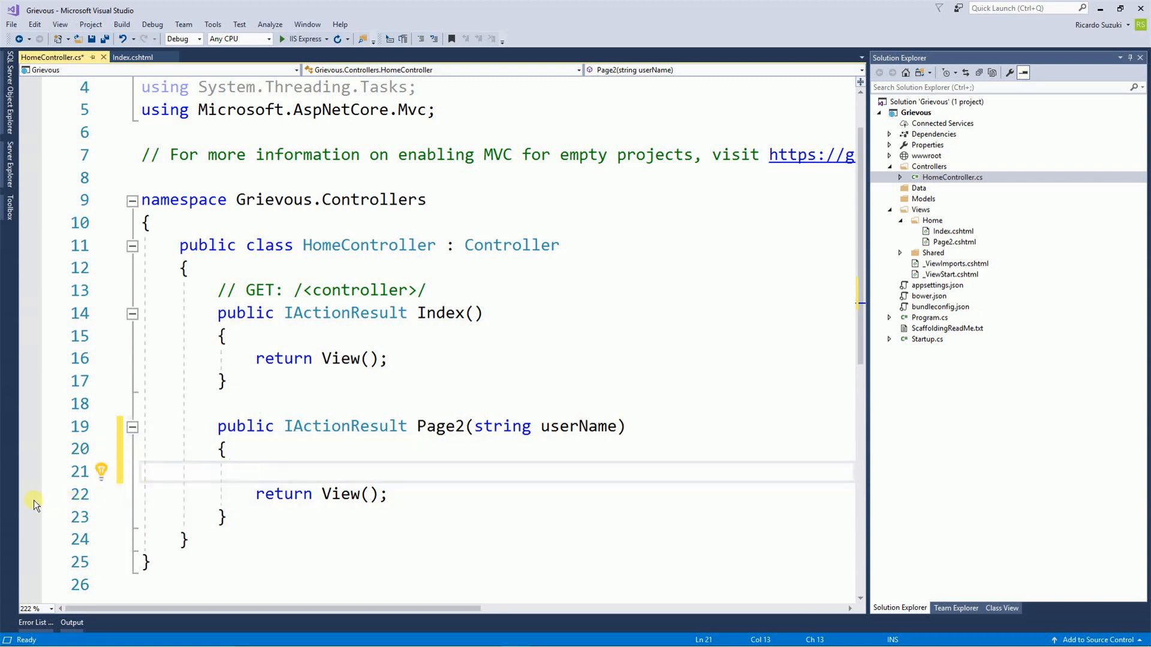
{"action": "left_click", "coordinate": [29, 495]}
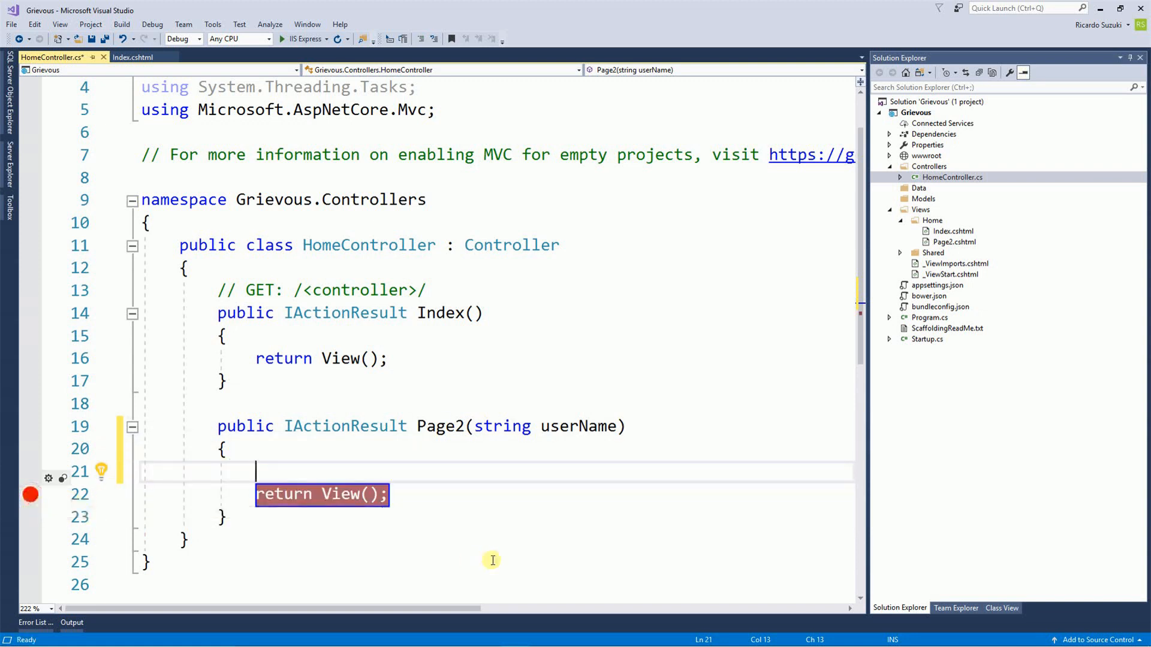
{"action": "mouse_move", "coordinate": [175, 57]}
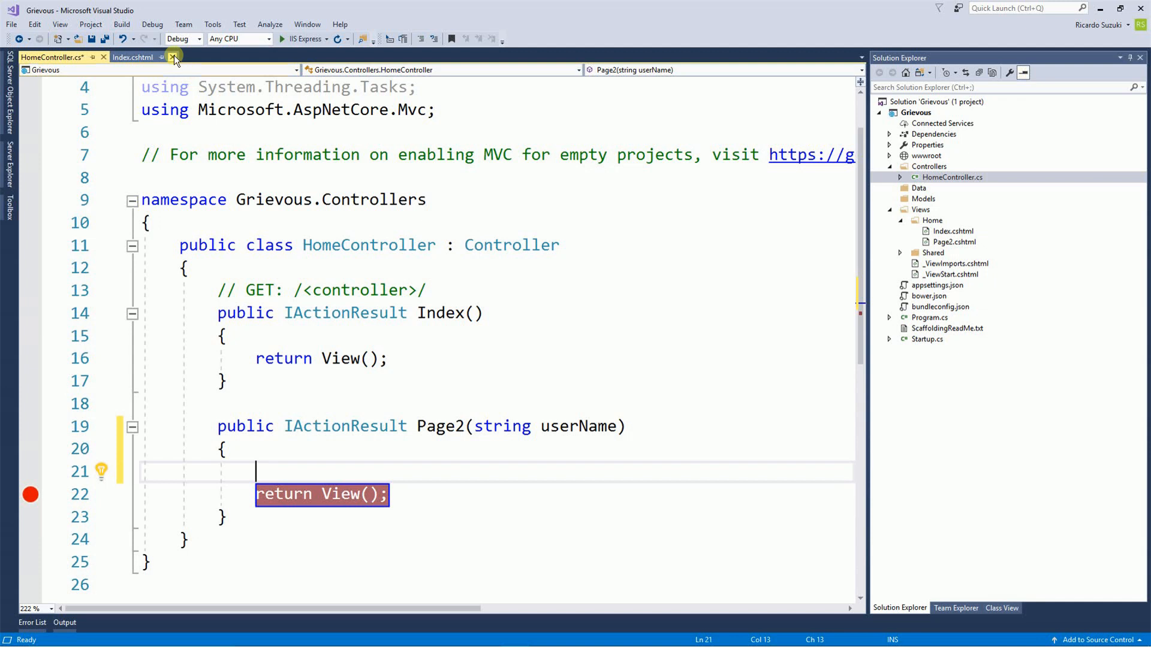
Step: Start debugging, enter General in the Index text box and submit the form
{"action": "left_click", "coordinate": [152, 24]}
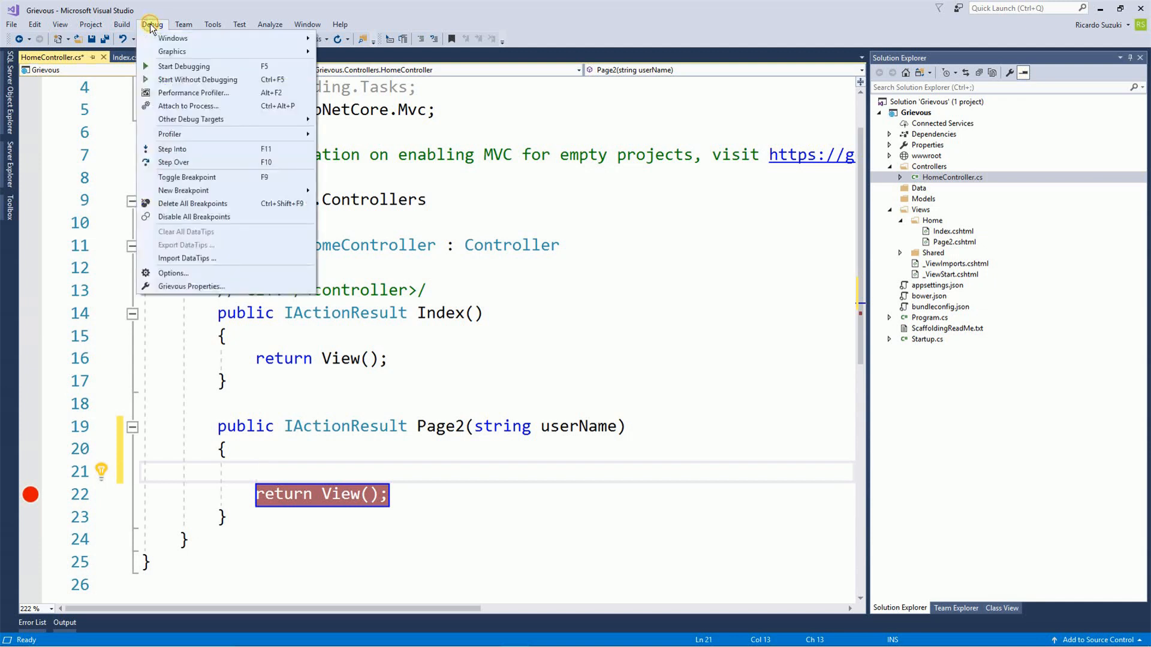
{"action": "mouse_move", "coordinate": [183, 66]}
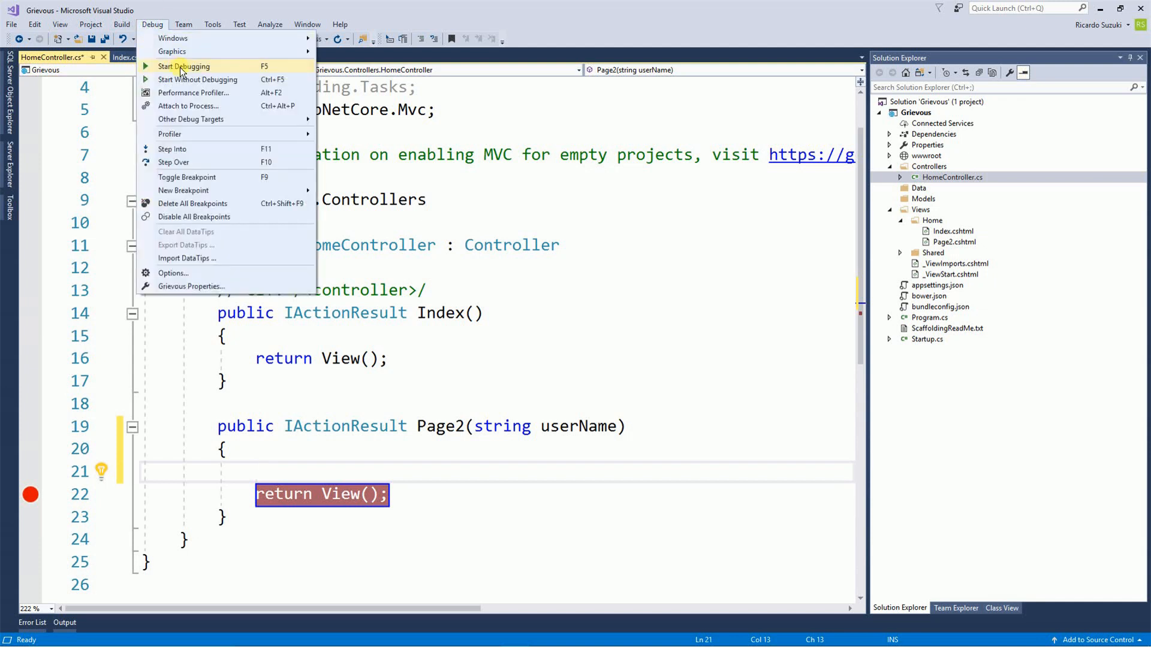
{"action": "left_click", "coordinate": [184, 66]}
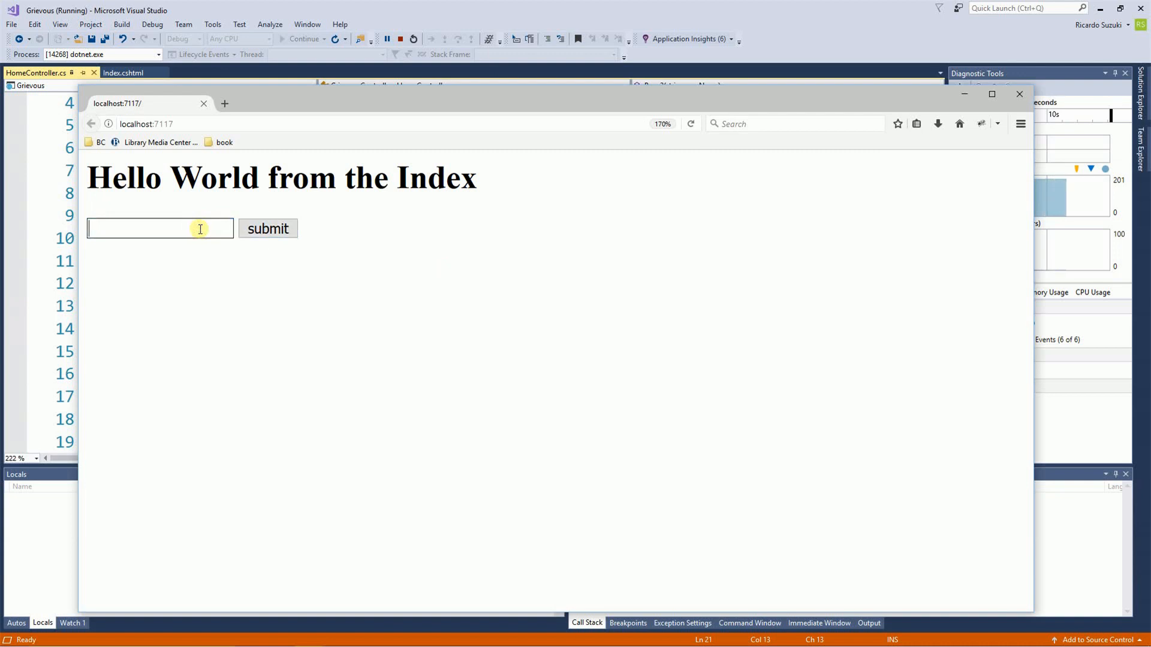
{"action": "type", "text": "Gee"}
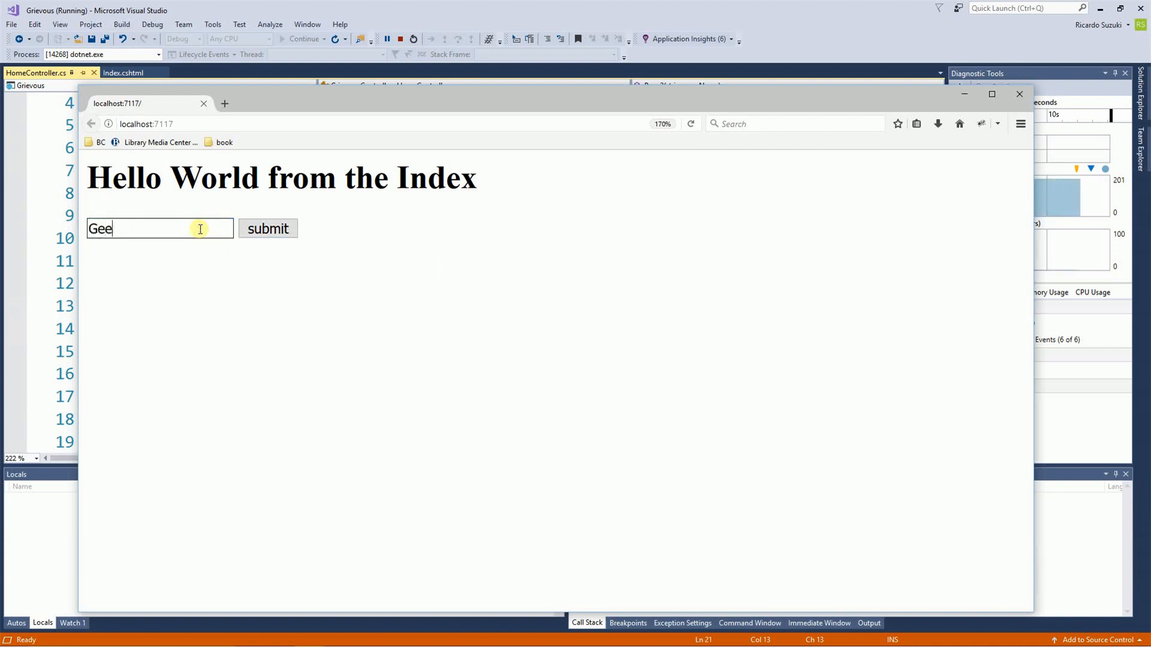
{"action": "type", "text": "neral"}
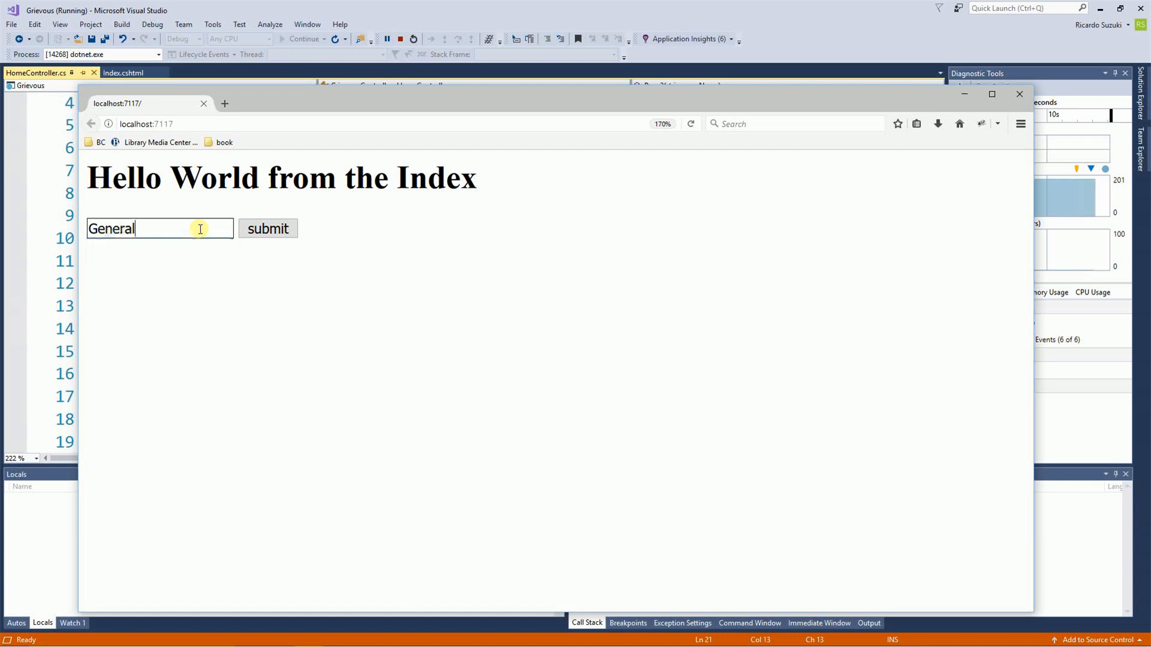
{"action": "left_click", "coordinate": [267, 228]}
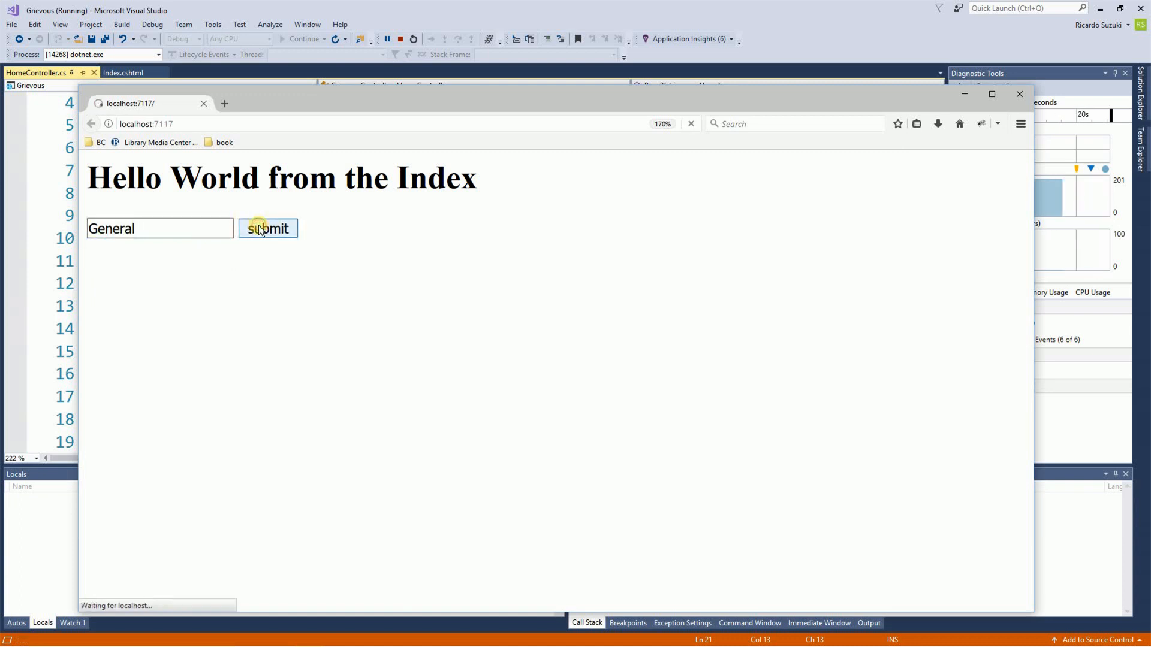
Step: Let the Page2 breakpoint hit and inspect userName holding General in Locals
{"action": "left_click", "coordinate": [267, 228]}
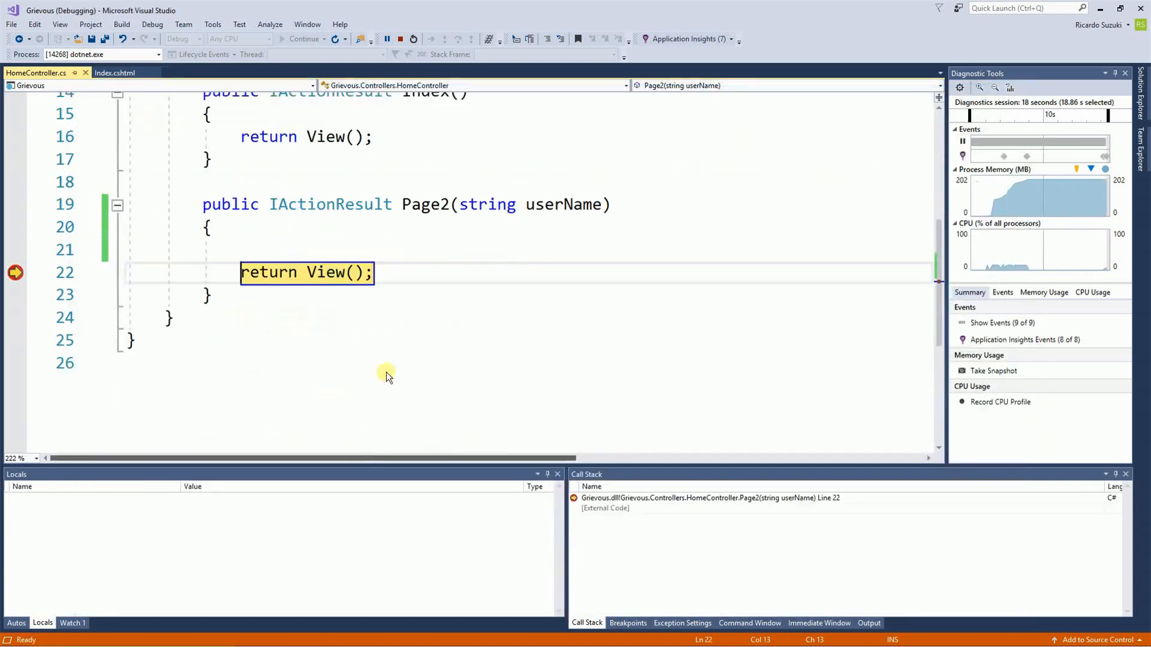
{"action": "mouse_move", "coordinate": [393, 417]}
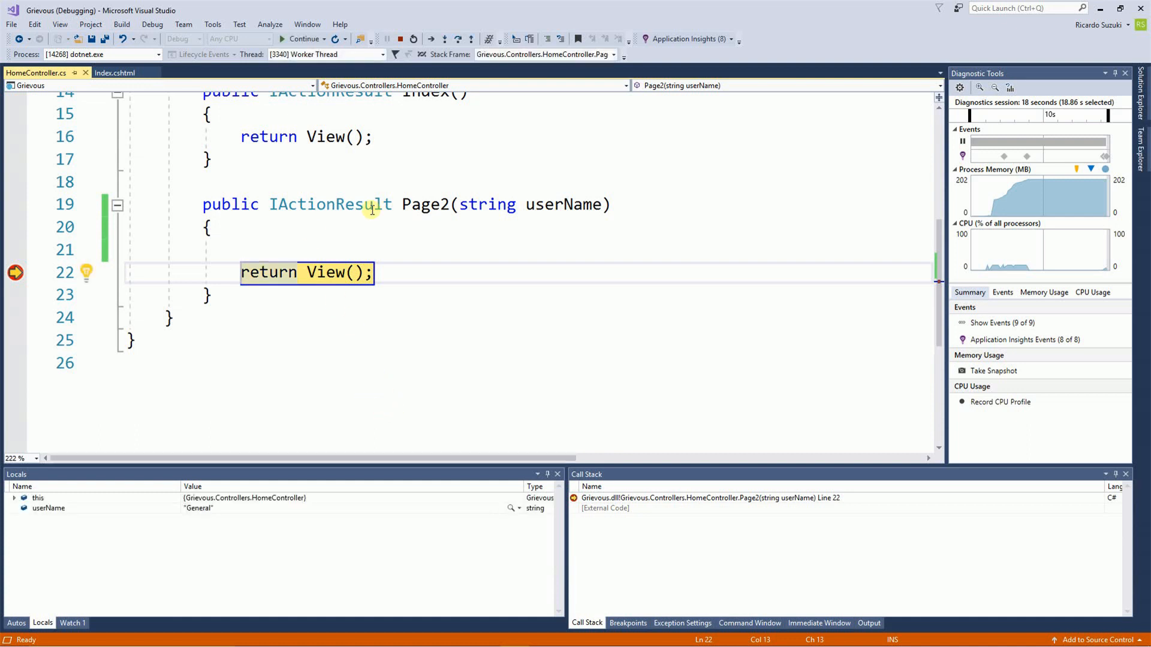
{"action": "mouse_move", "coordinate": [14, 269]}
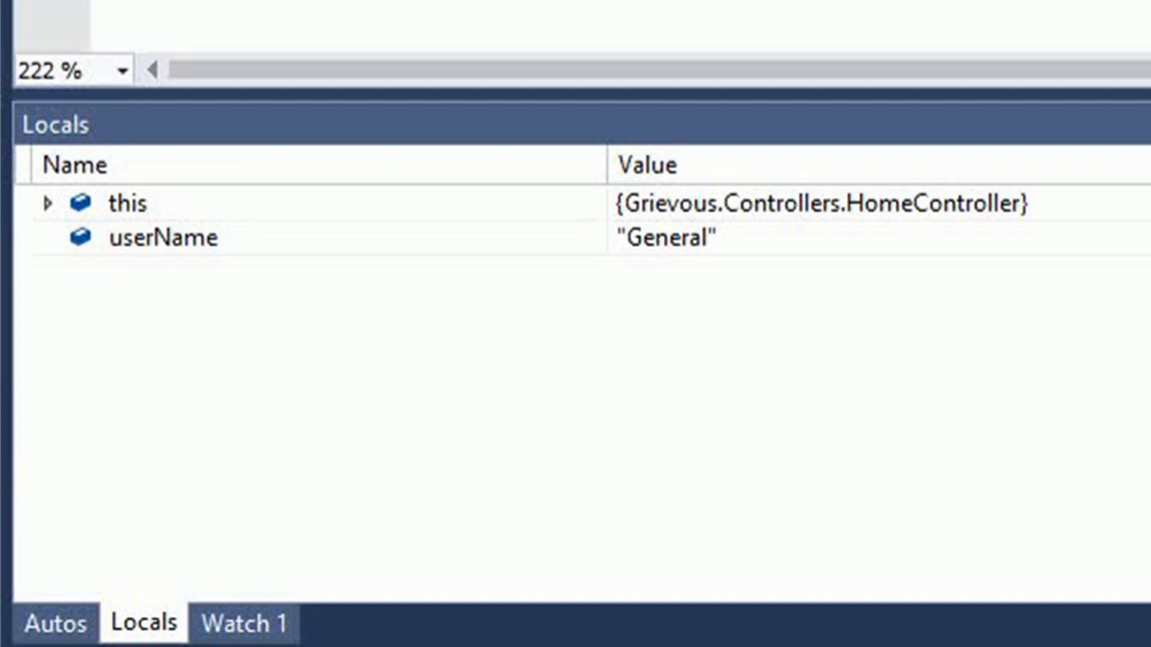
{"action": "mouse_move", "coordinate": [664, 280]}
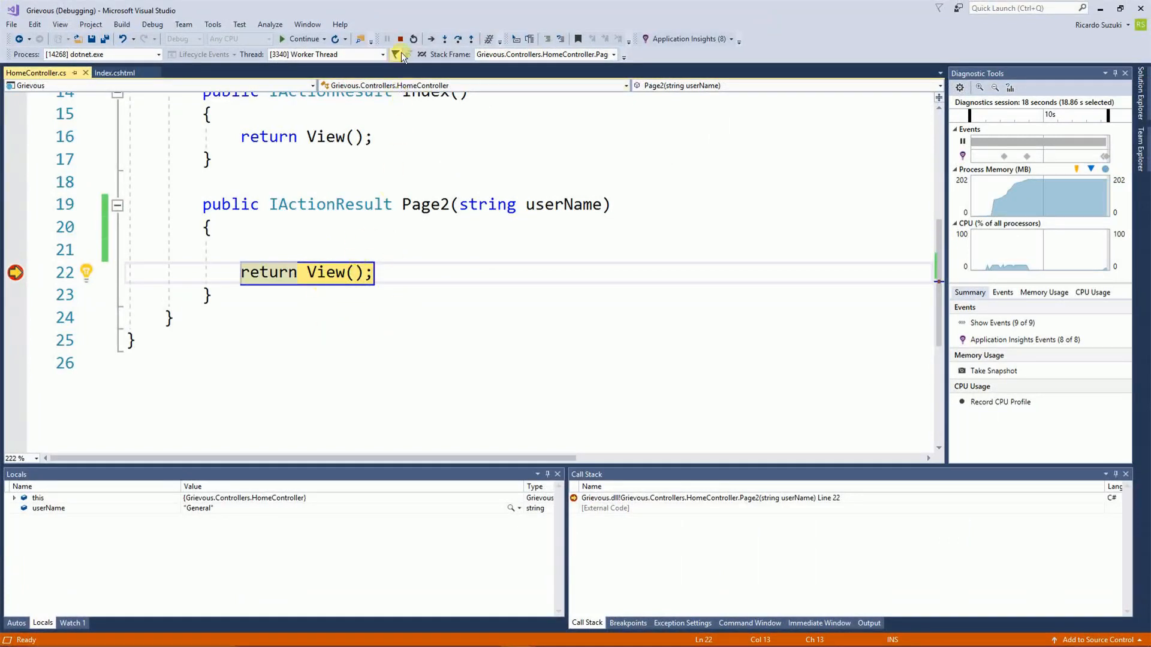
{"action": "mouse_move", "coordinate": [400, 38]}
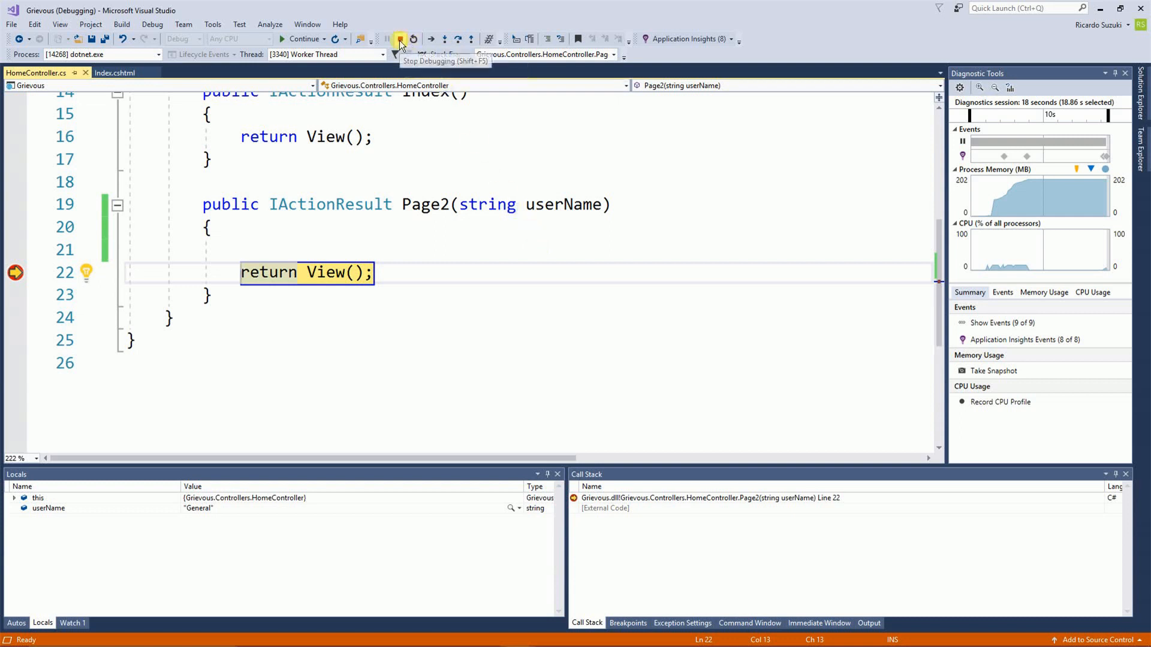
Step: Stop debugging and add comments // send it to the DB and // do some validation in Page2
{"action": "left_click", "coordinate": [400, 38]}
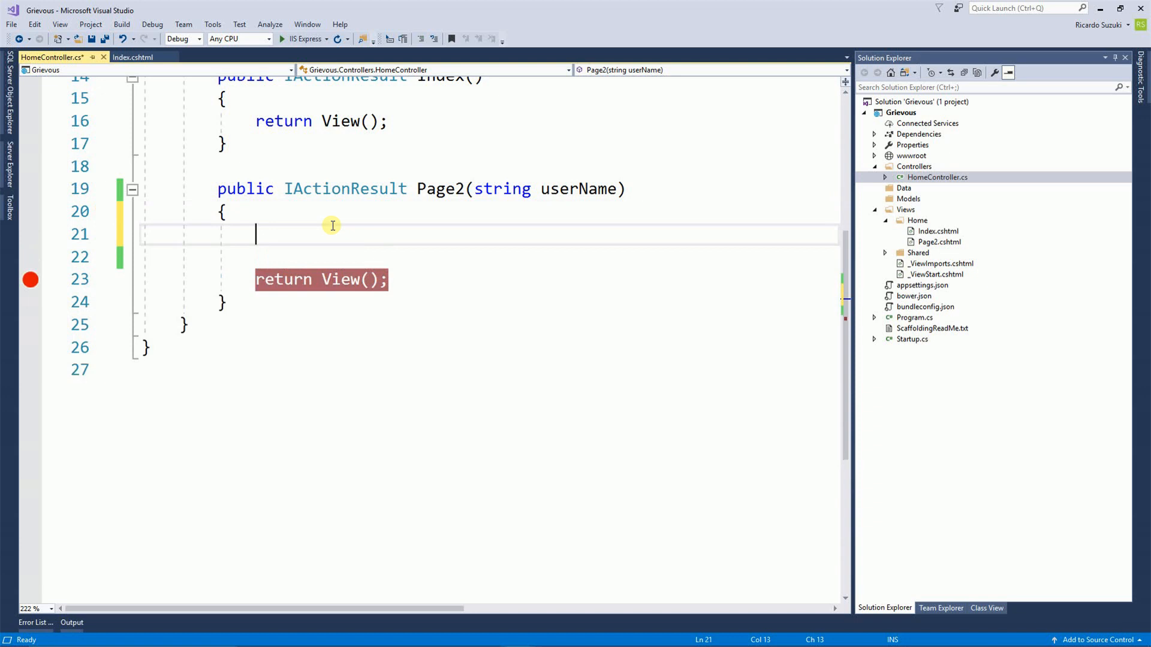
{"action": "type", "text": "//"}
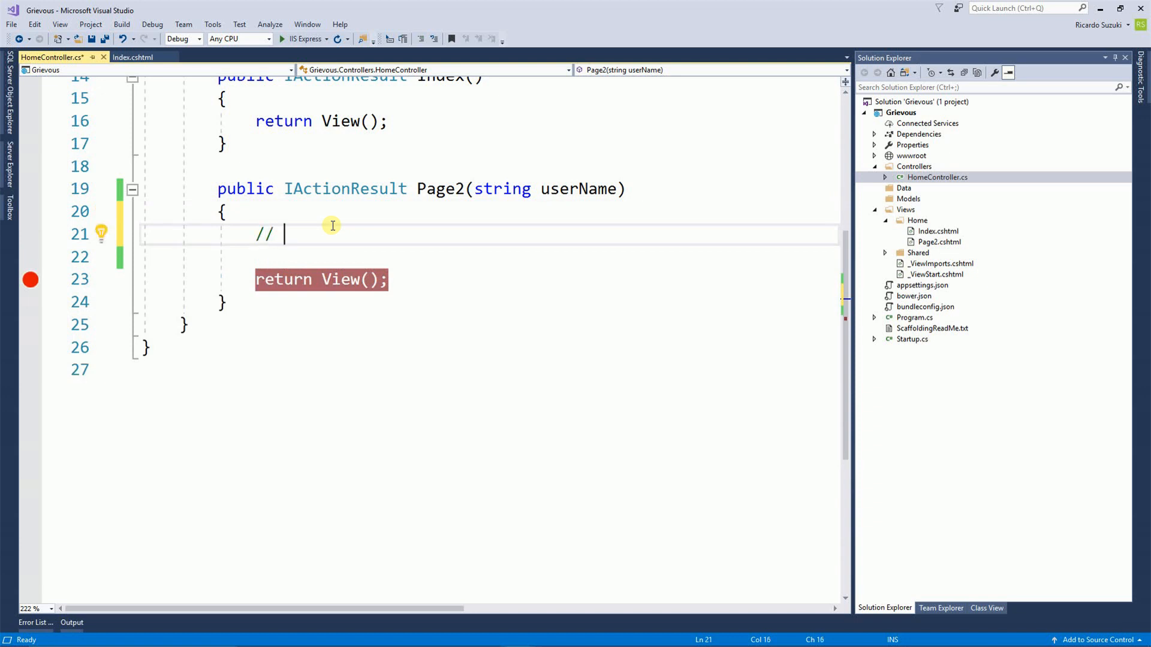
{"action": "type", "text": "send it to the DB"}
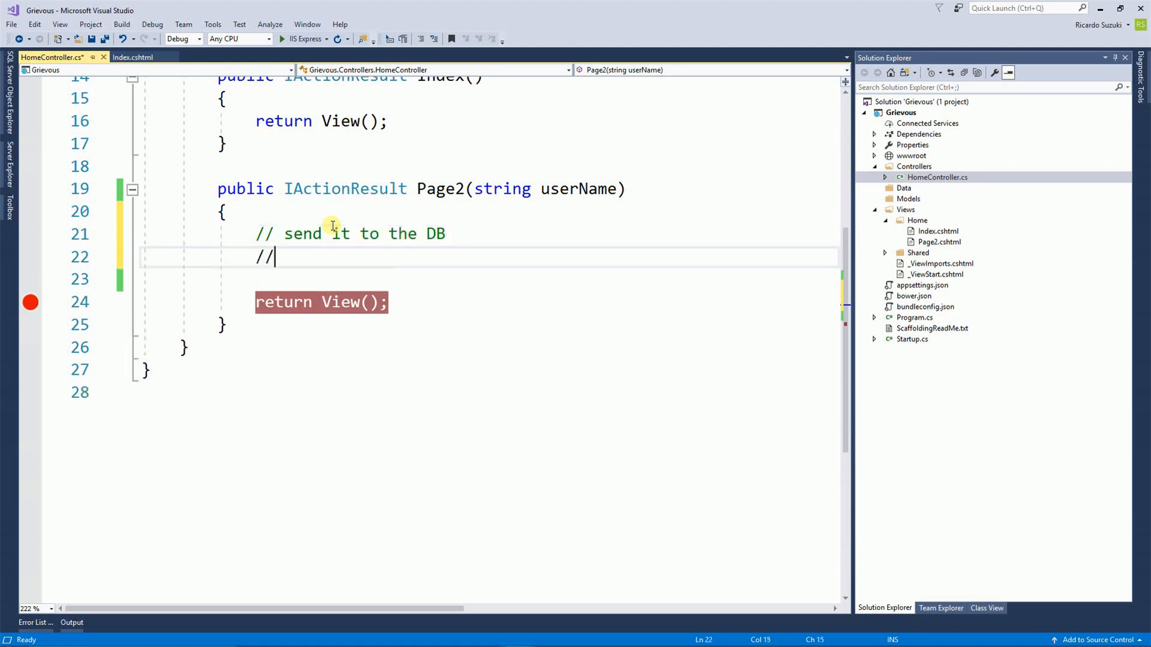
{"action": "type", "text": "do some valid"}
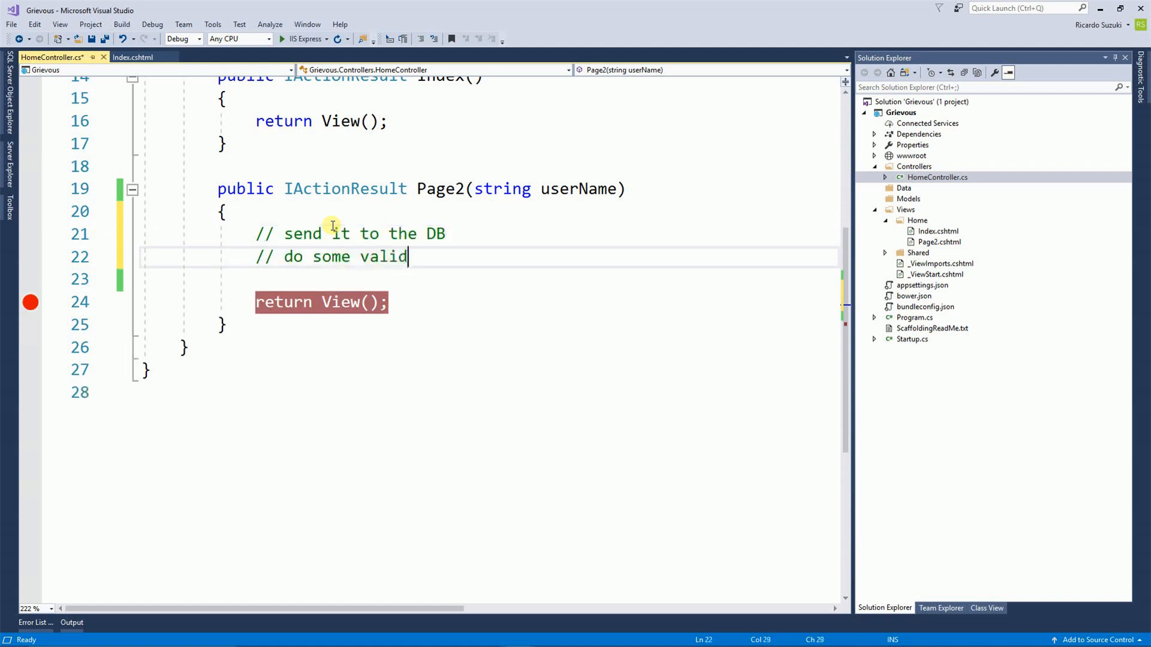
{"action": "type", "text": "ation"}
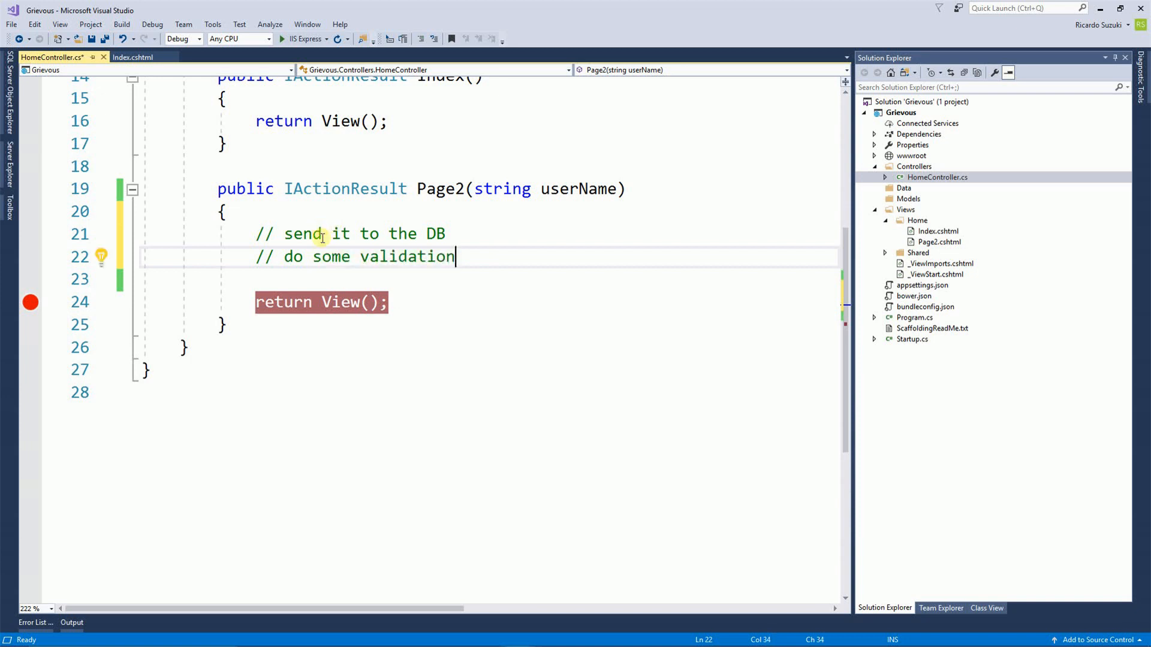
{"action": "key", "text": "enter"}
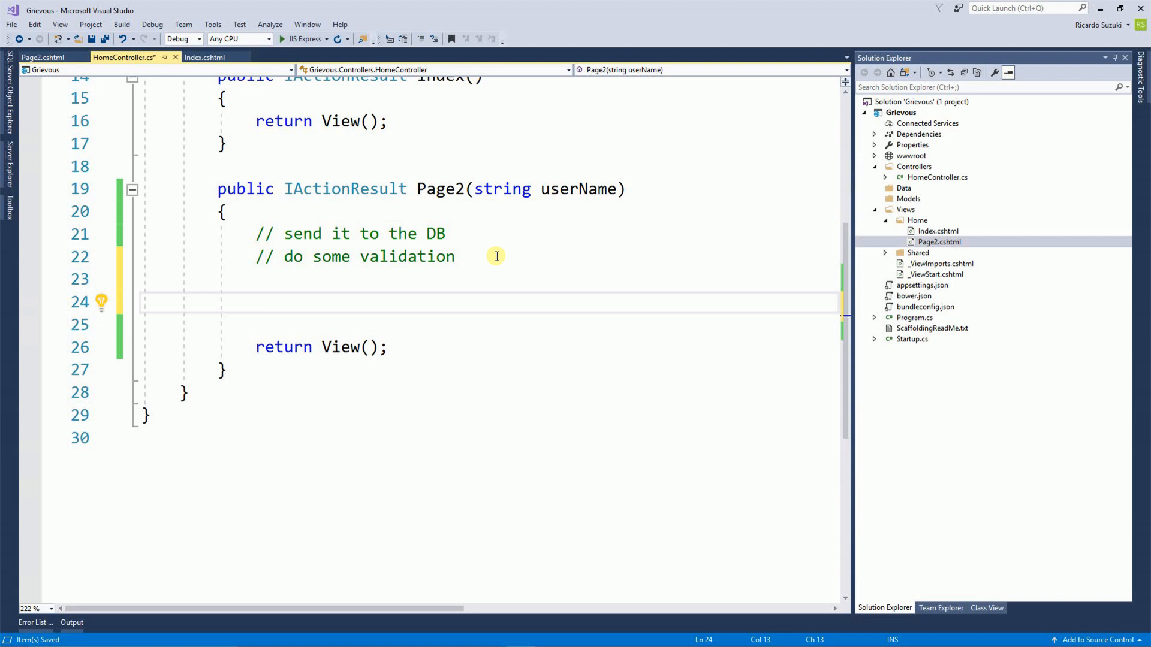
{"action": "mouse_move", "coordinate": [343, 301]}
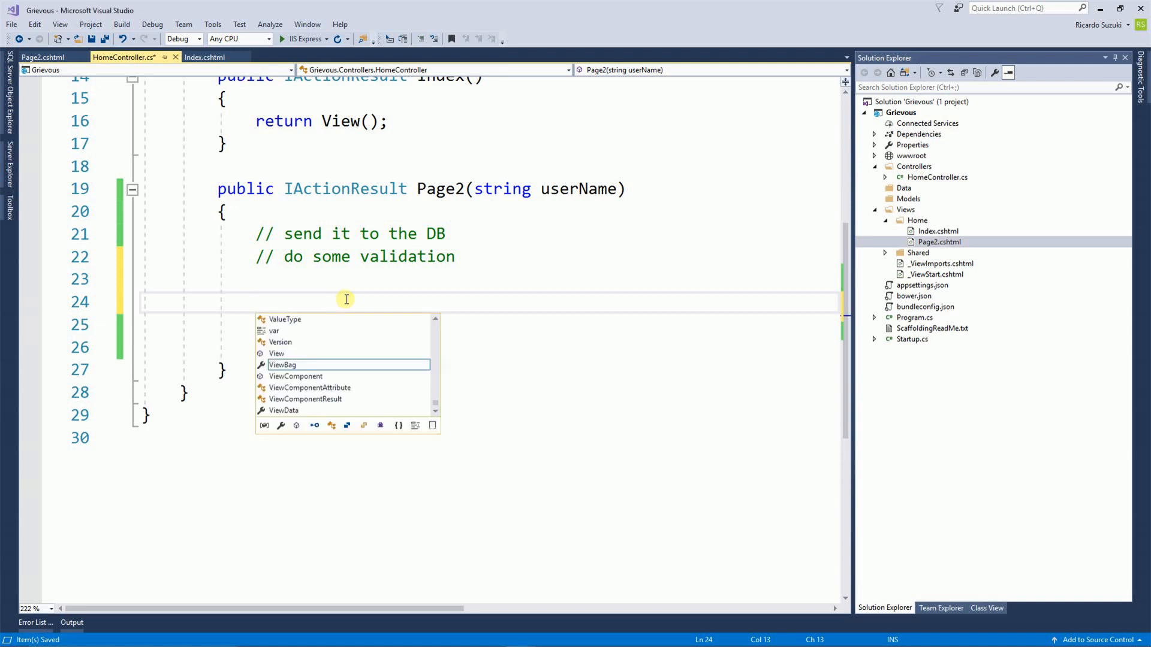
Step: Write ViewBag.userName = userName; above return View(); in the Page2 action
{"action": "type", "text": "Vir"}
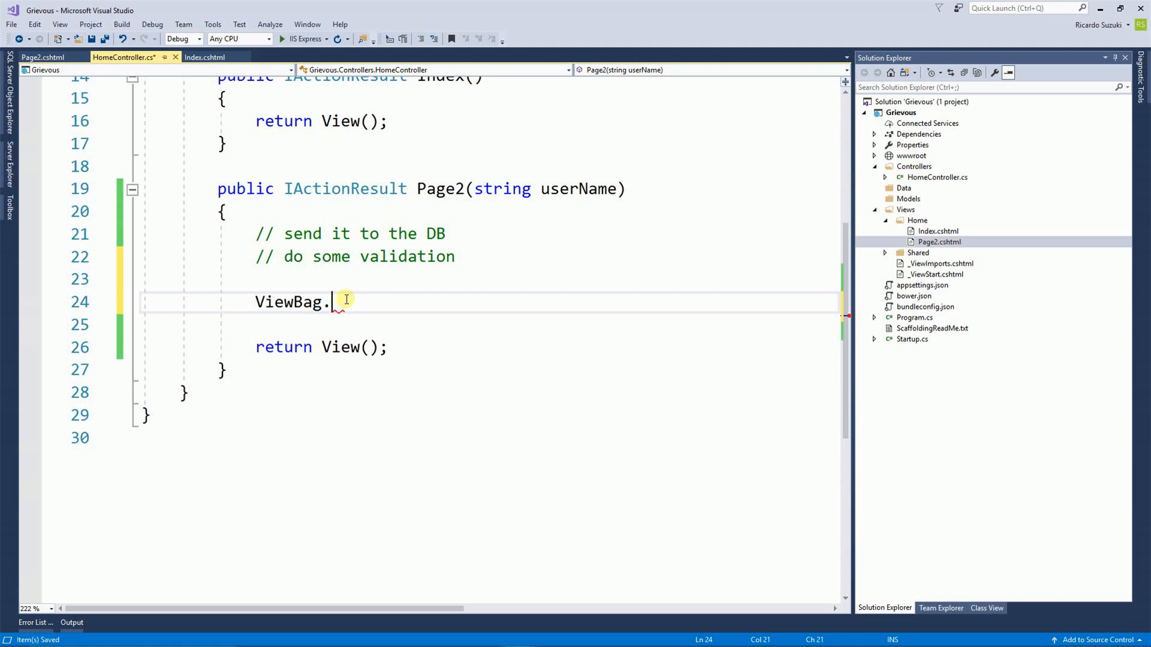
{"action": "type", "text": "userName"}
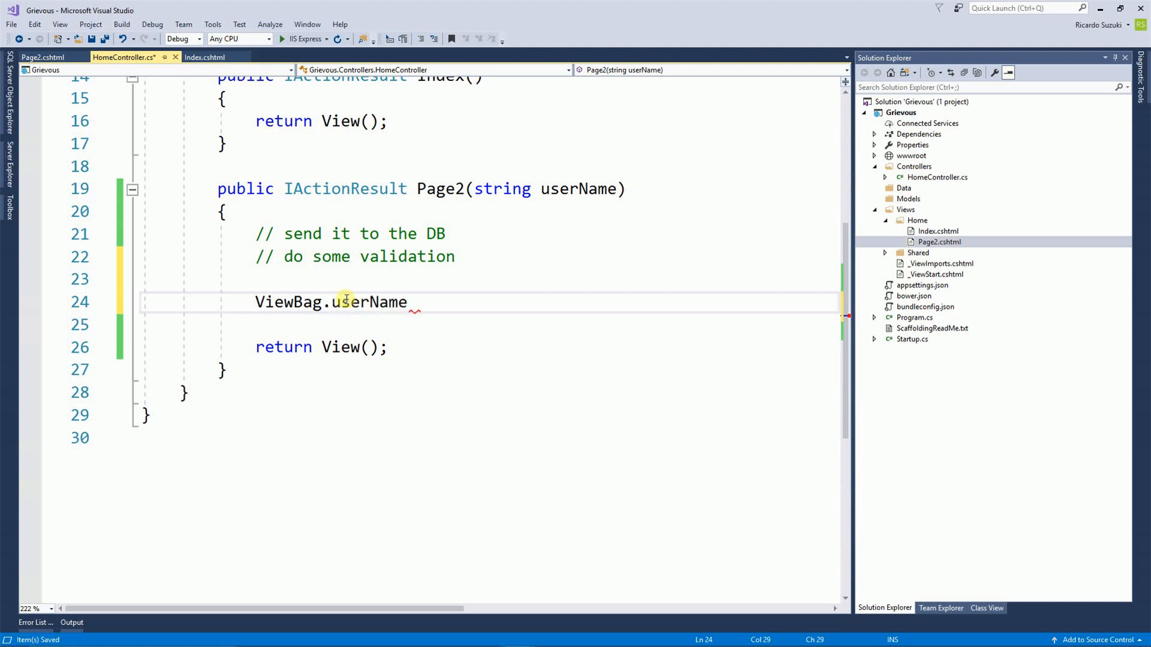
{"action": "type", "text": "= userName;"}
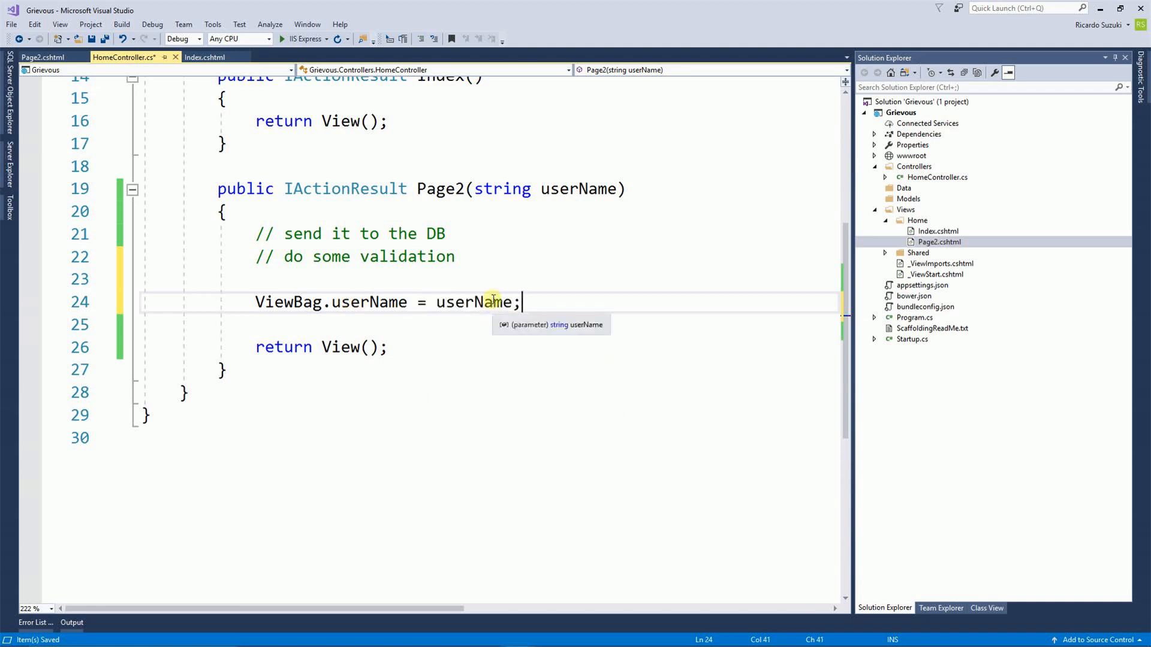
{"action": "double_click", "coordinate": [473, 302]}
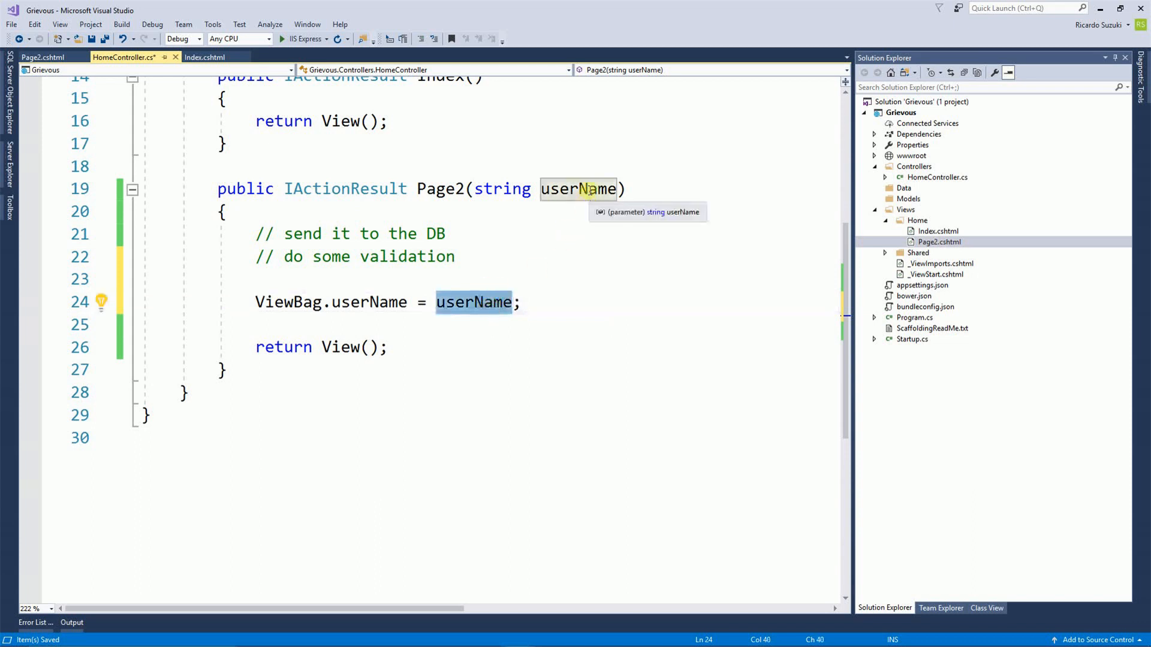
{"action": "mouse_move", "coordinate": [521, 282]}
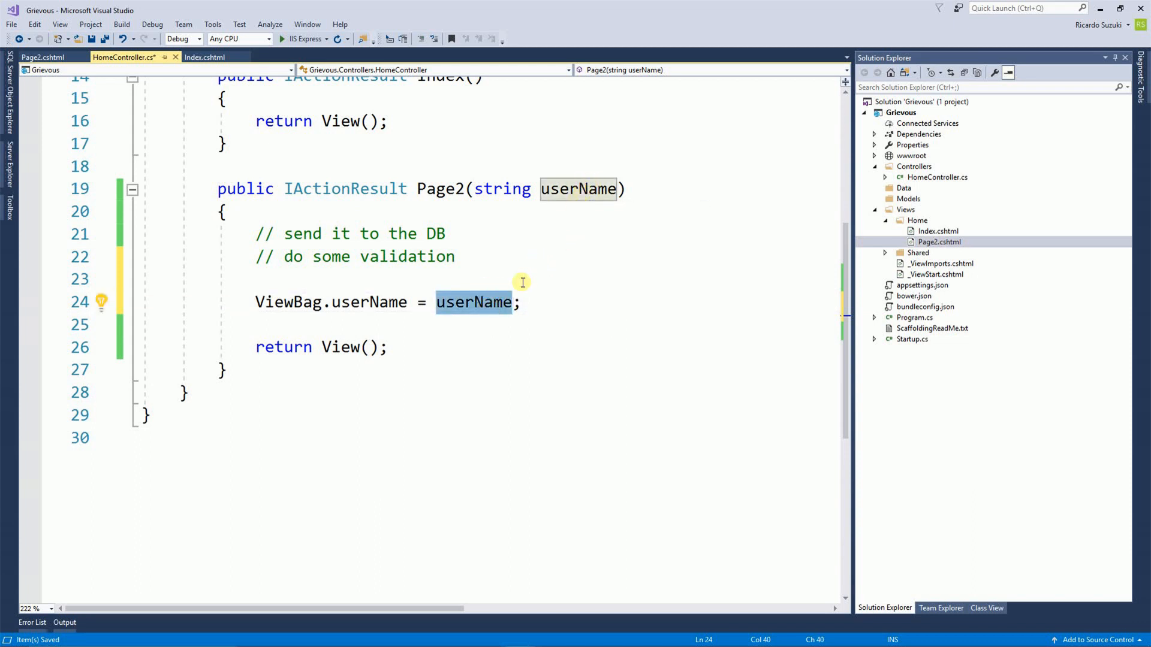
{"action": "left_click", "coordinate": [364, 302]}
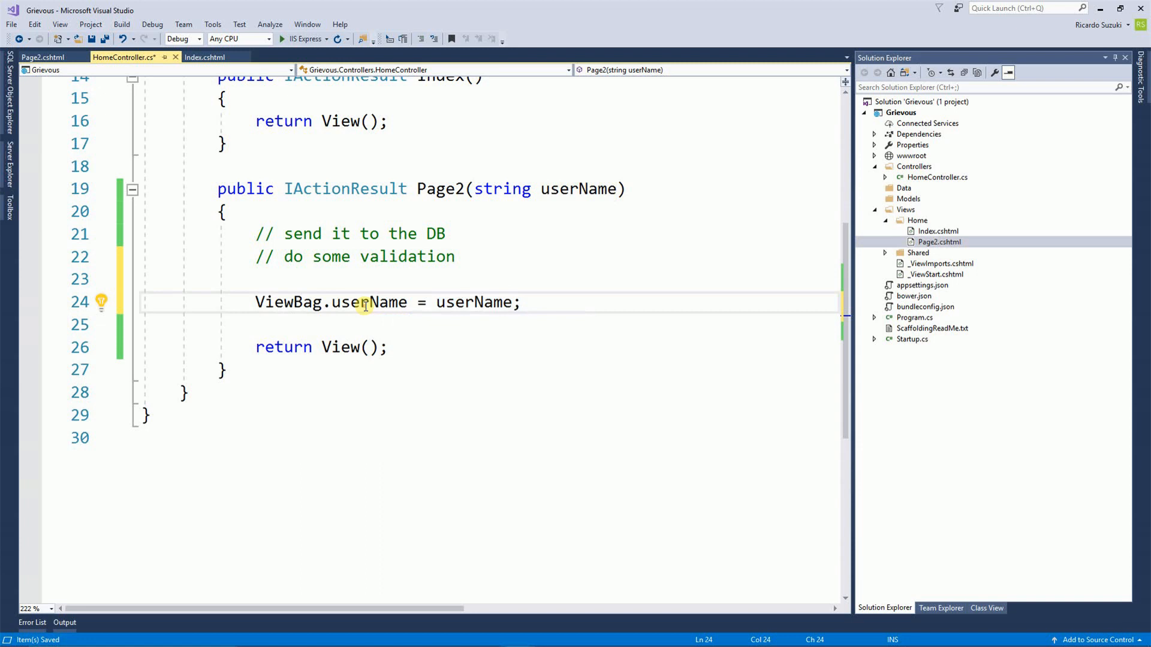
{"action": "double_click", "coordinate": [369, 302]}
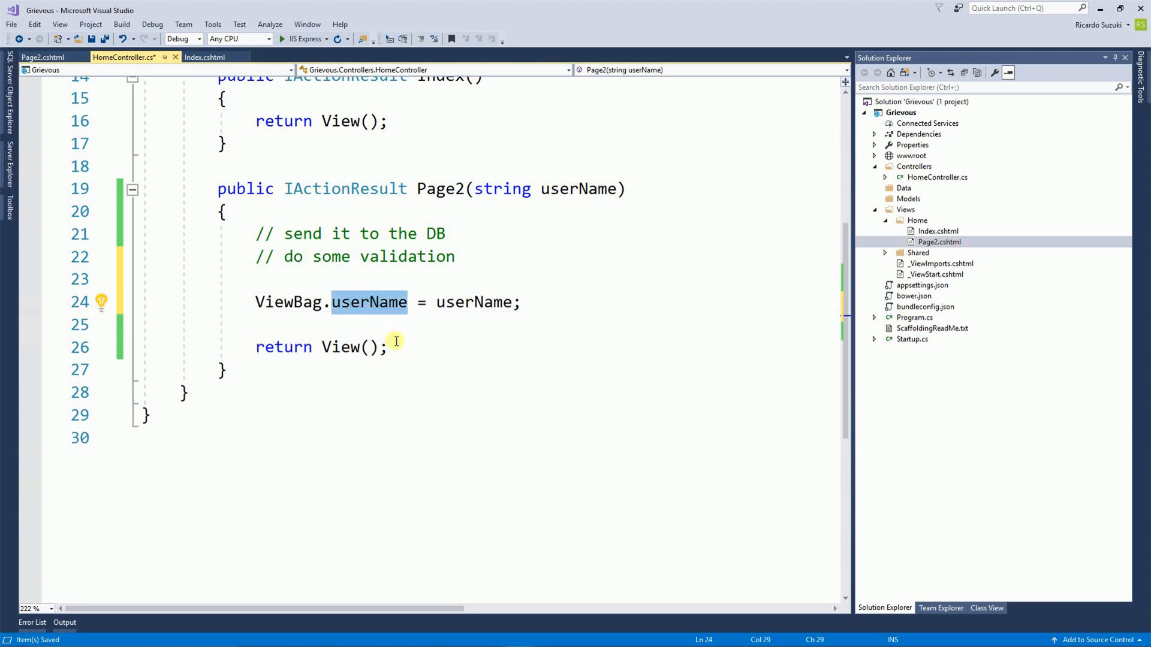
{"action": "mouse_move", "coordinate": [450, 334]}
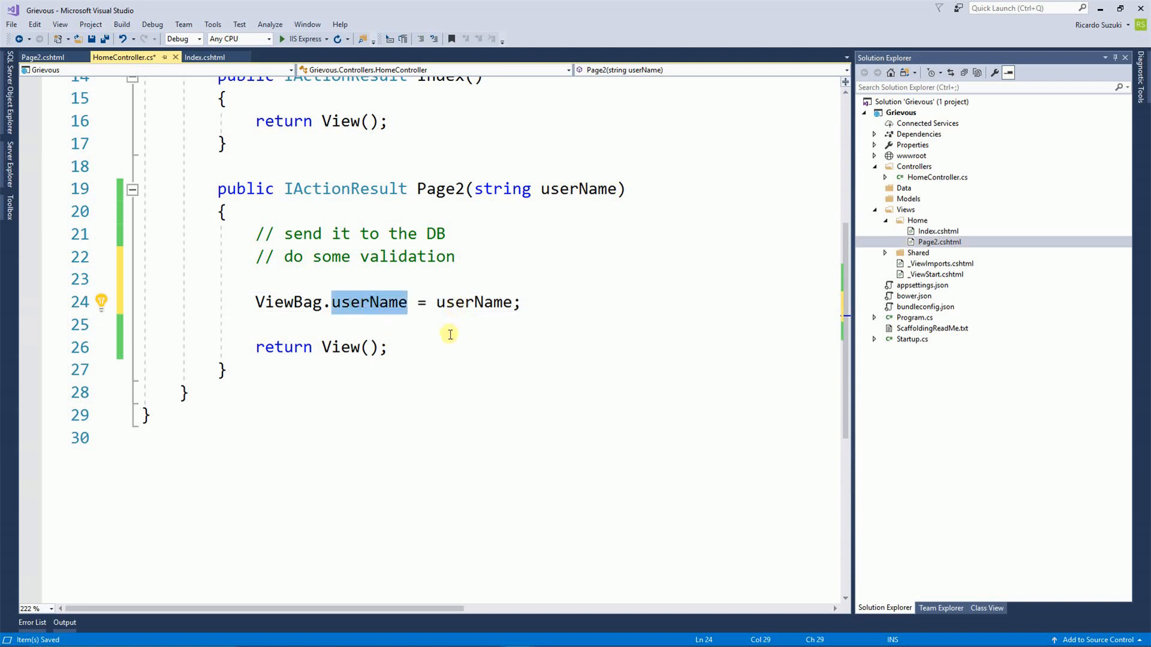
{"action": "mouse_move", "coordinate": [535, 306]}
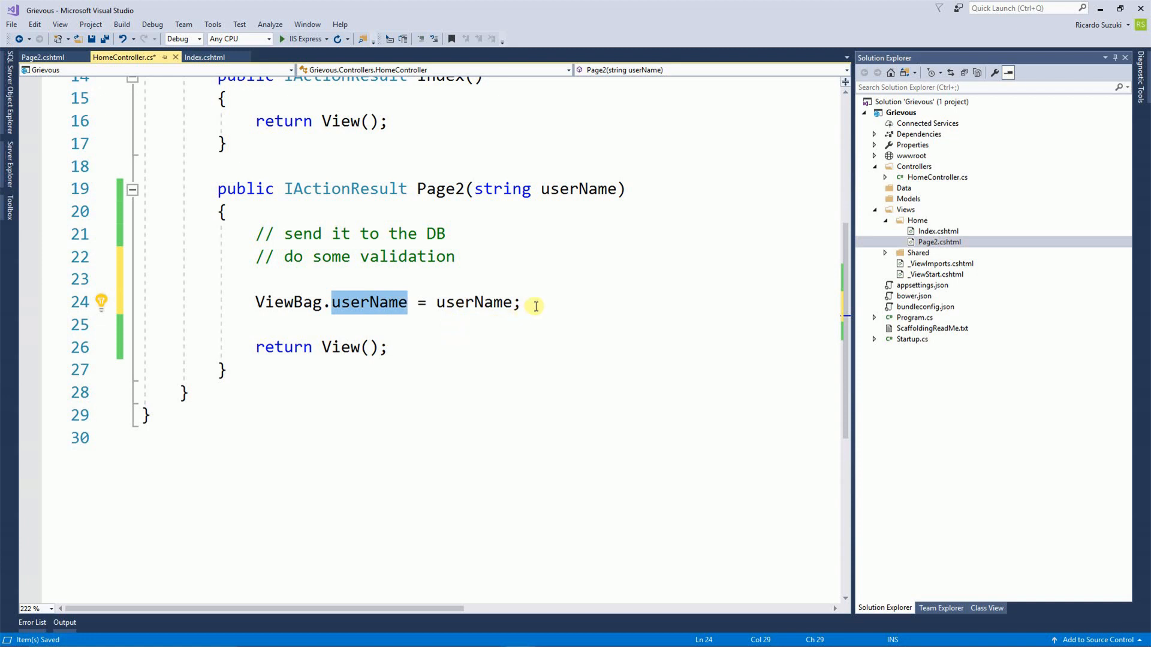
{"action": "mouse_move", "coordinate": [371, 302]}
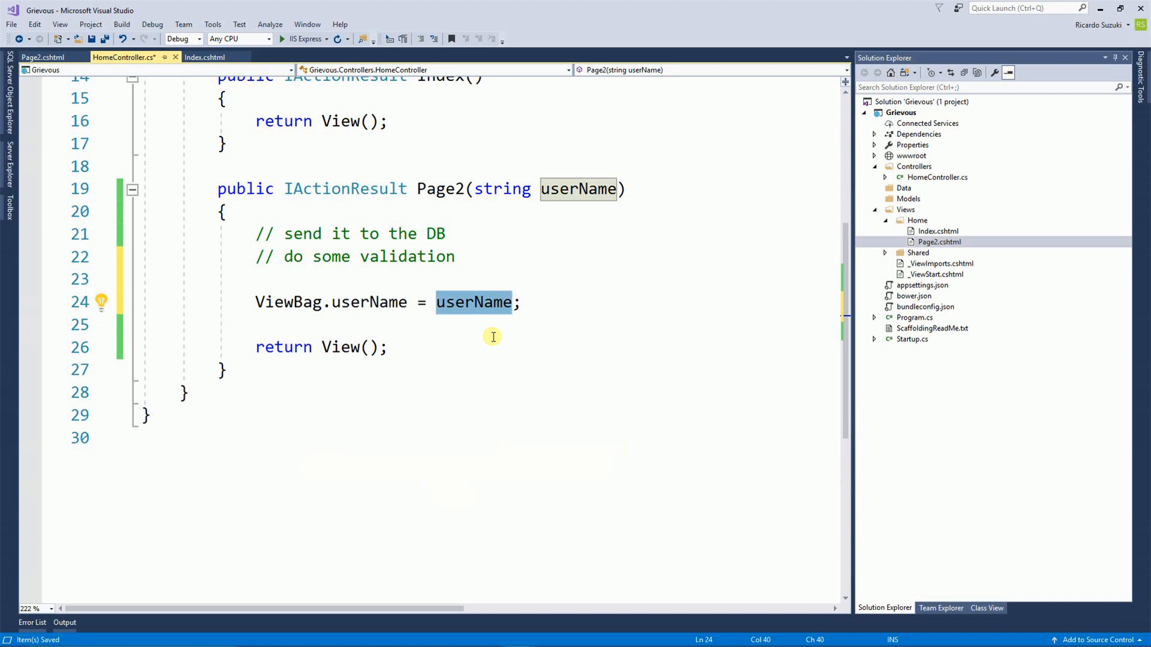
{"action": "double_click", "coordinate": [369, 302]}
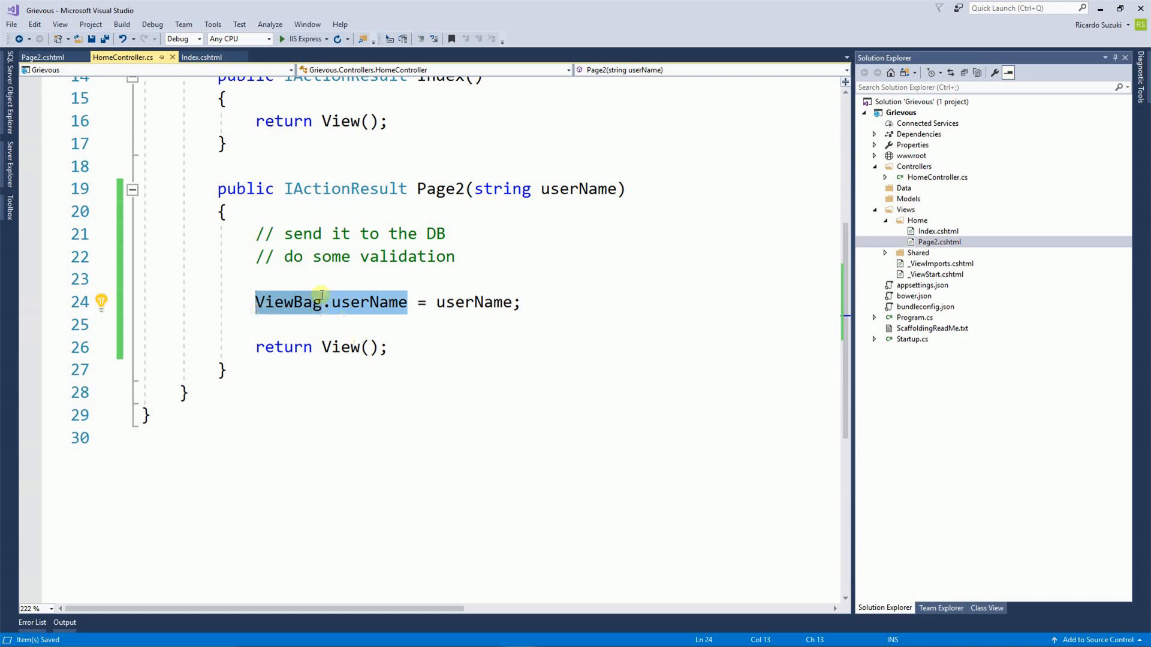
{"action": "left_click", "coordinate": [42, 57]}
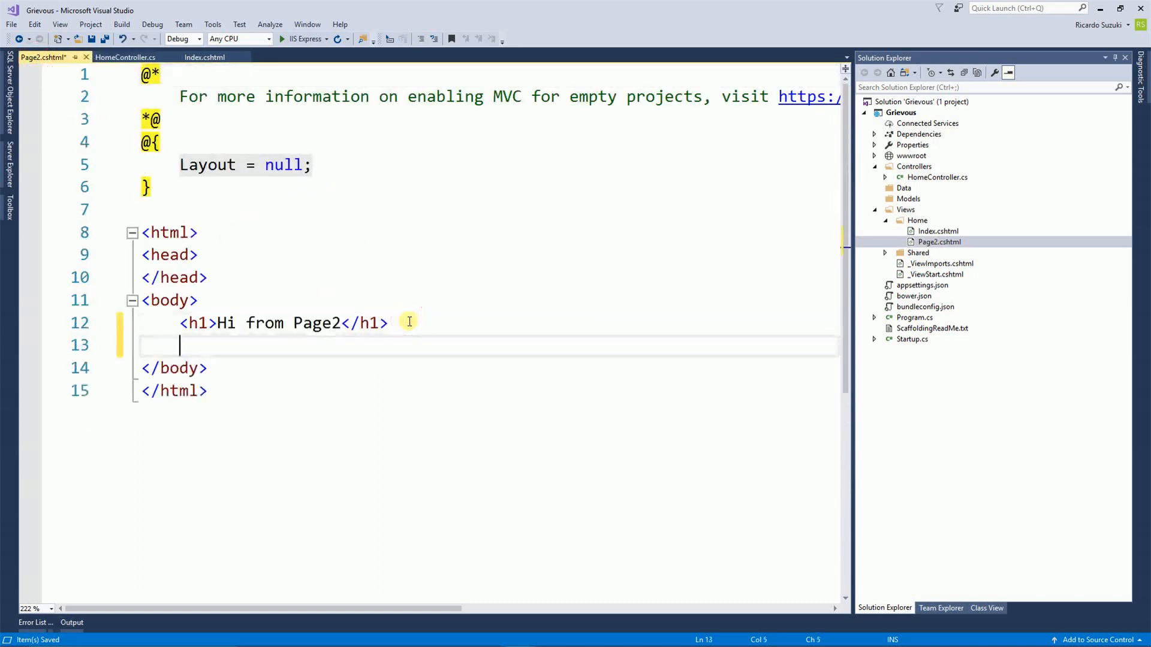
{"action": "type", "text": "@ViewBag.userName"}
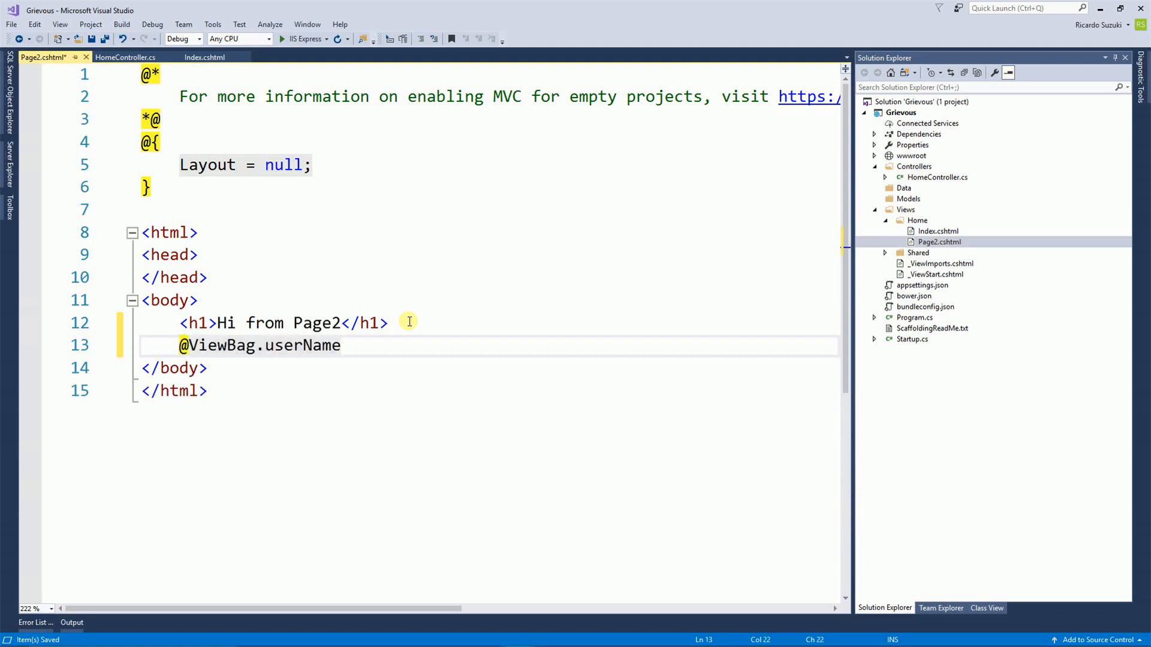
{"action": "left_click", "coordinate": [409, 322]}
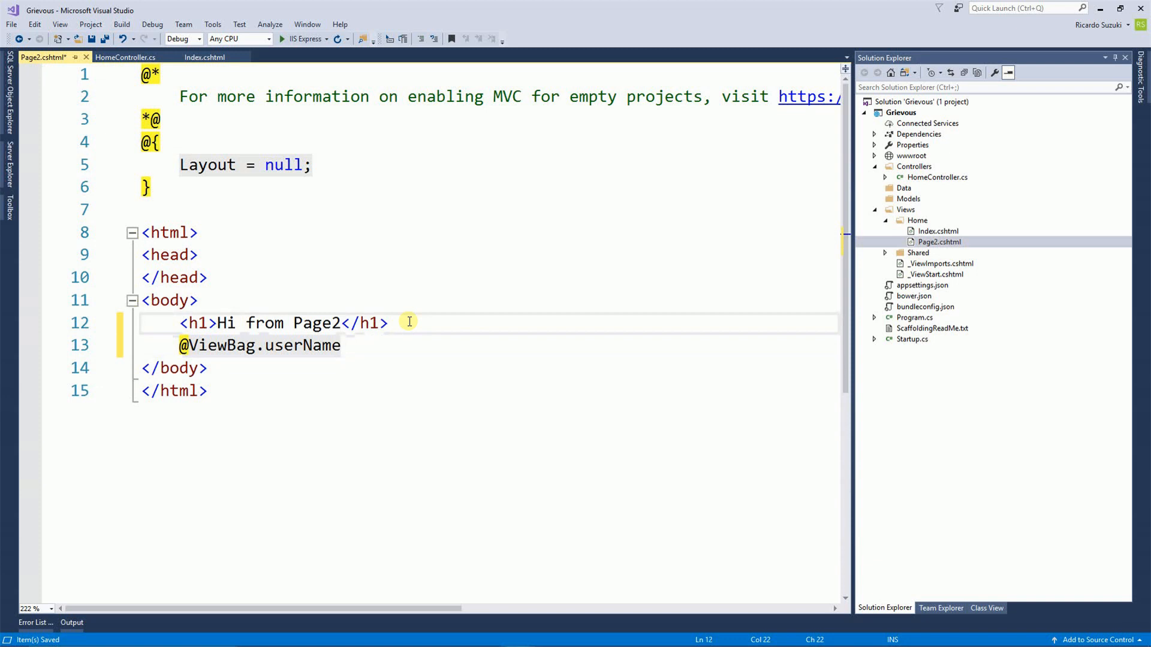
{"action": "type", "text": "<br />"}
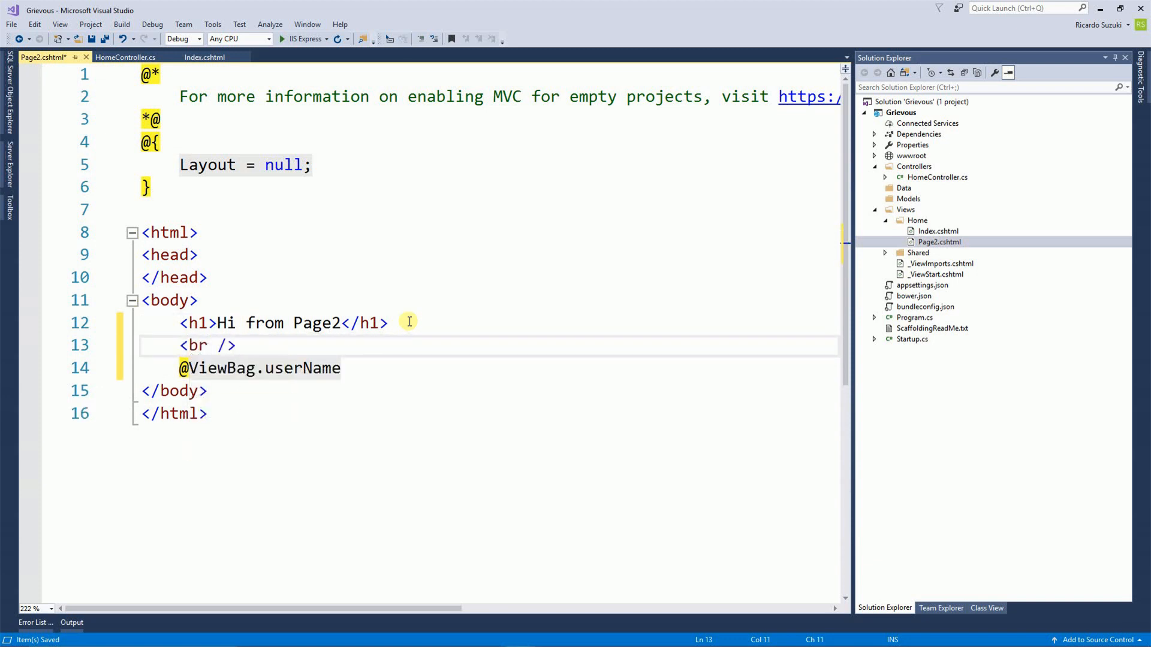
{"action": "key", "text": "ctrl+s"}
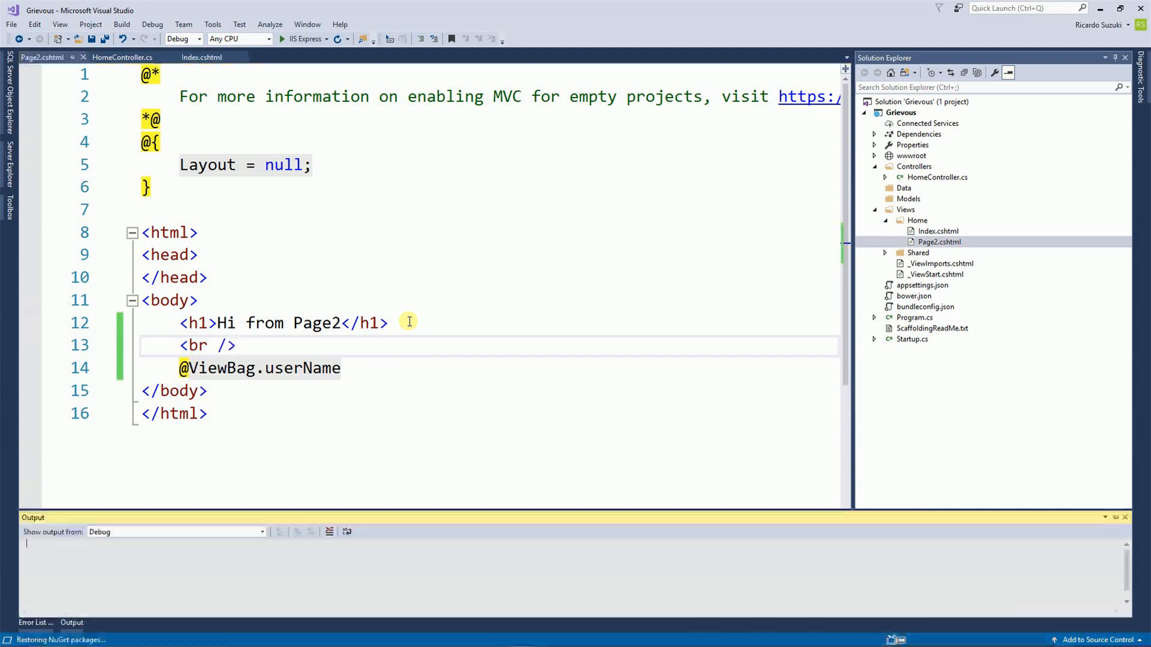
{"action": "left_click", "coordinate": [280, 39]}
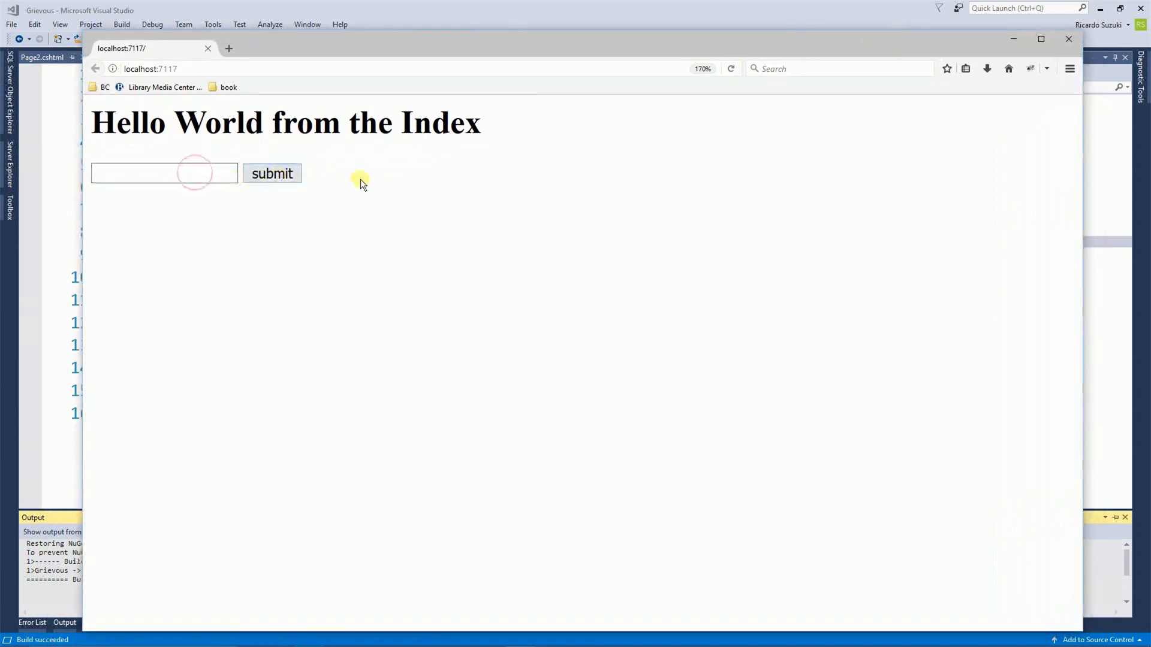
Step: Submit Grievous from the Index form so Page2 echoes it under its heading
{"action": "type", "text": "Grievous"}
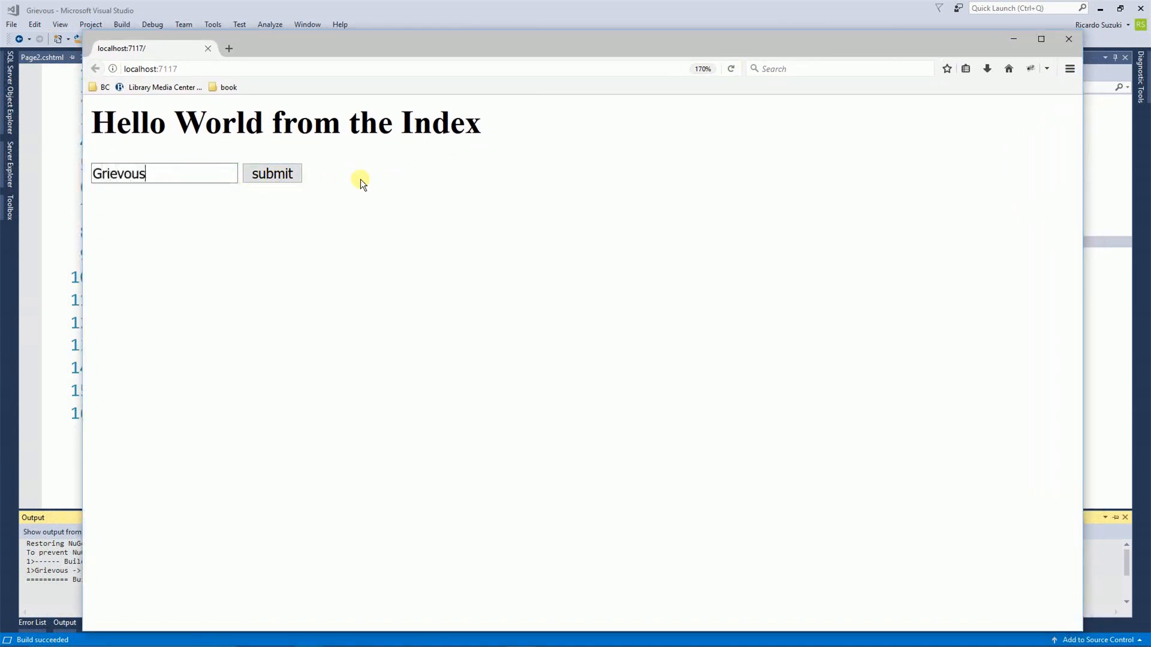
{"action": "left_click", "coordinate": [272, 173]}
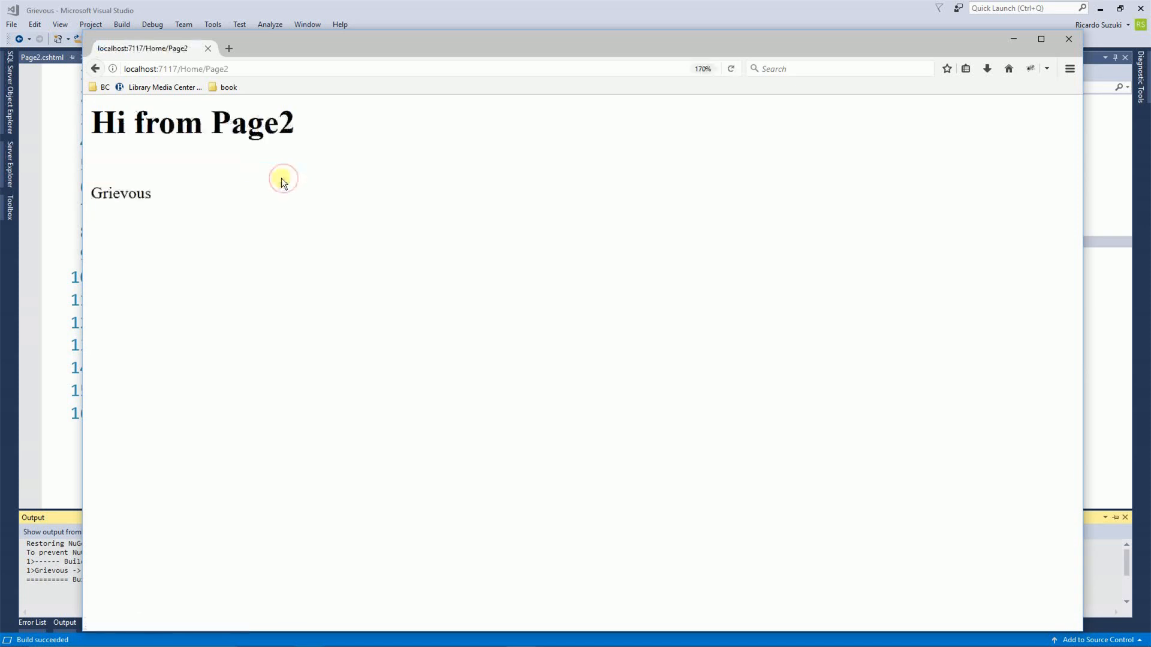
{"action": "mouse_move", "coordinate": [160, 202]}
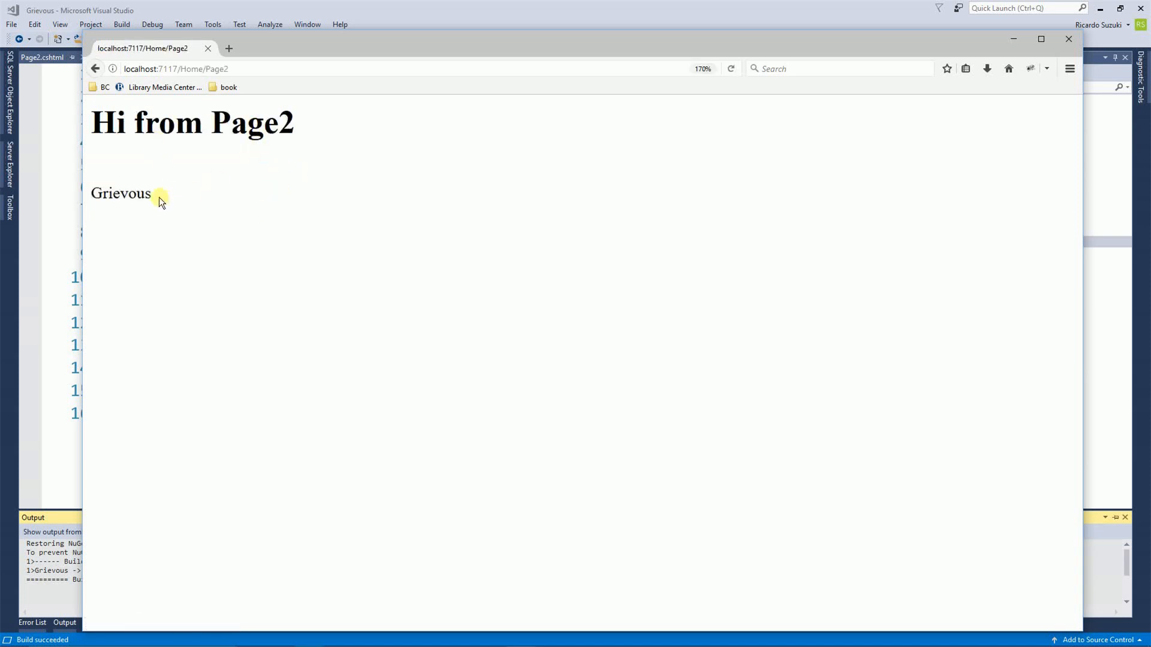
Step: Switch back from the browser to Page2.cshtml in Visual Studio
{"action": "double_click", "coordinate": [122, 193]}
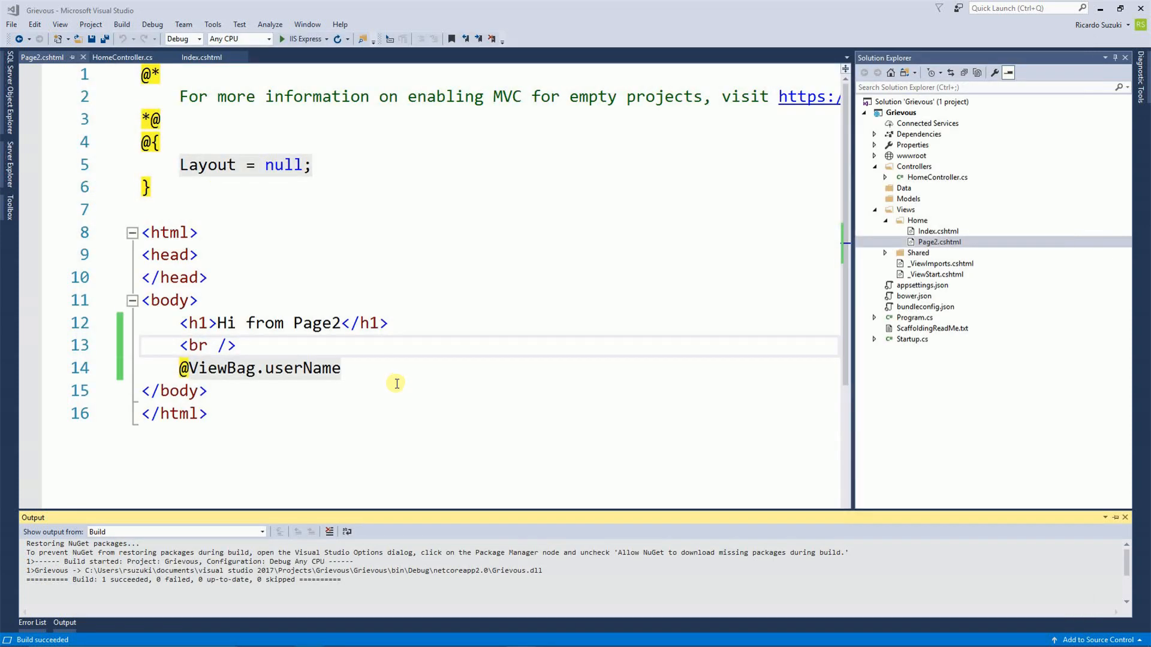
{"action": "mouse_move", "coordinate": [407, 374]}
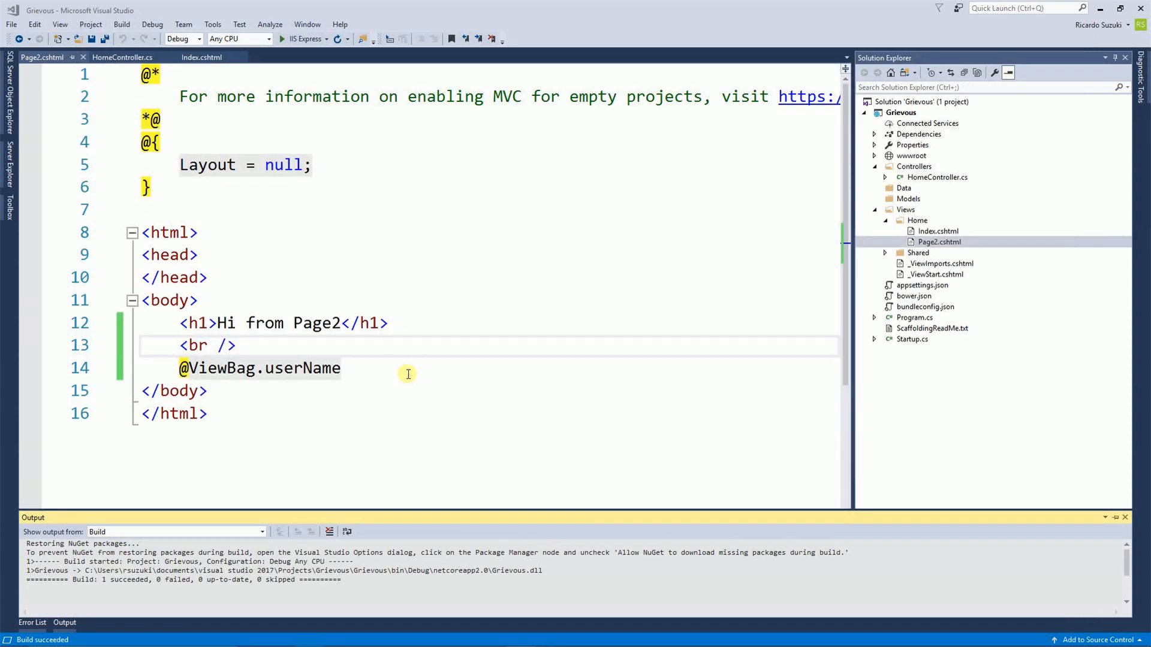